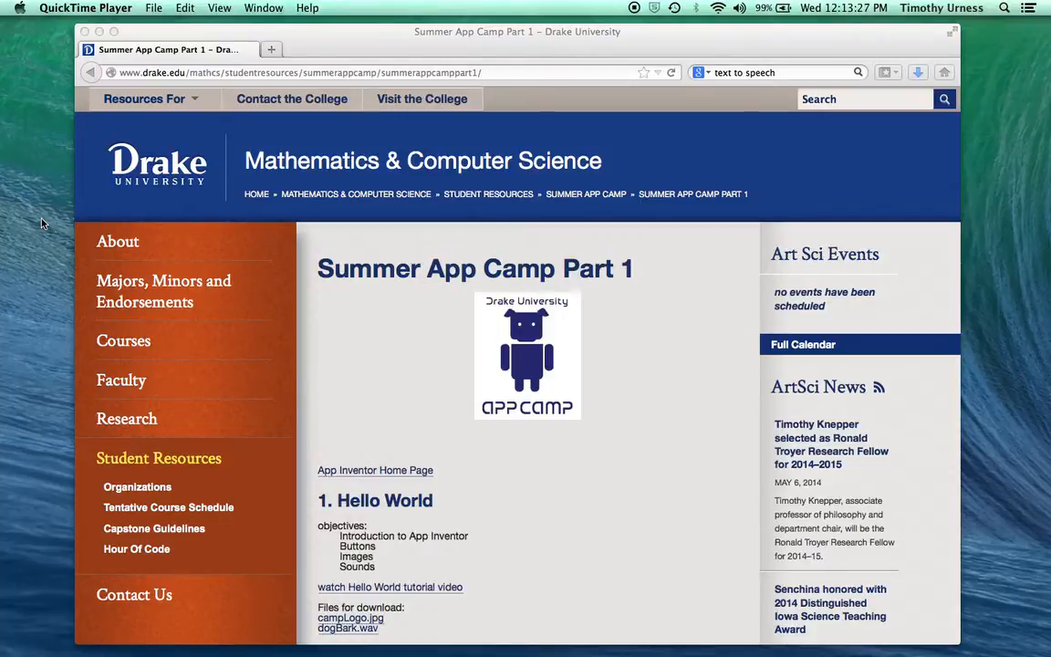
mouse_move(205, 364)
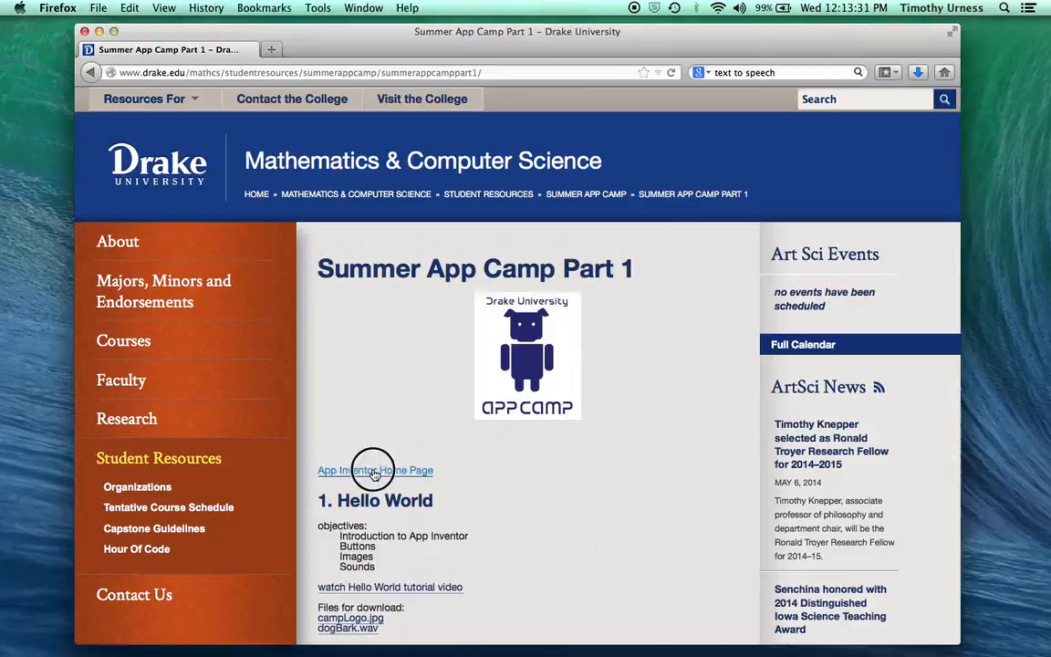
Reach the MIT App Inventor 2 site from the summer camp page via its home page link and Create
click(376, 470)
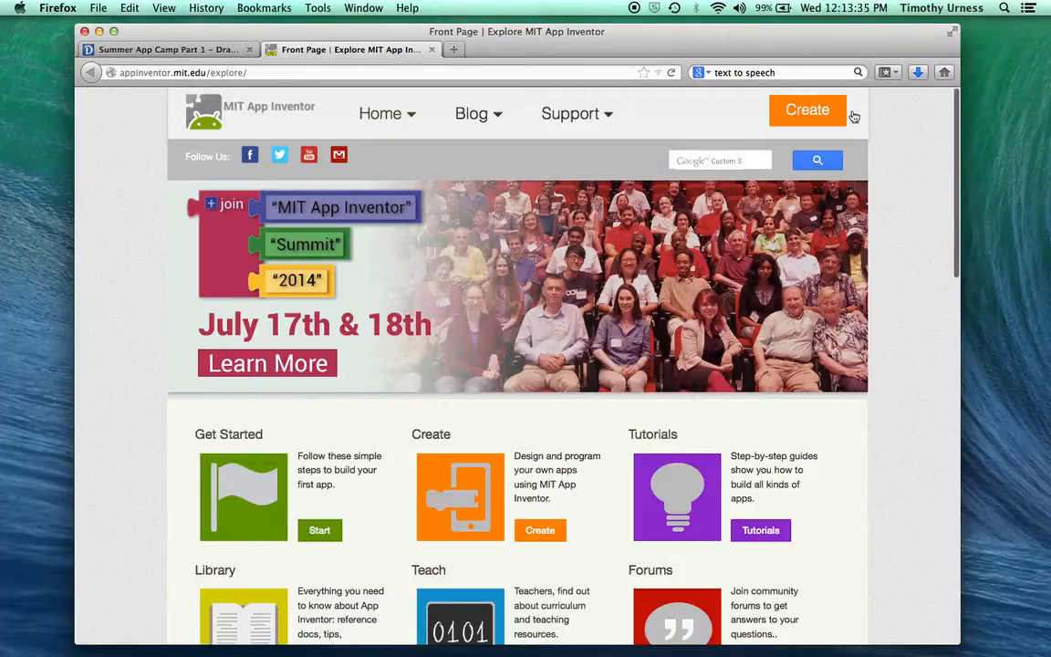
click(806, 109)
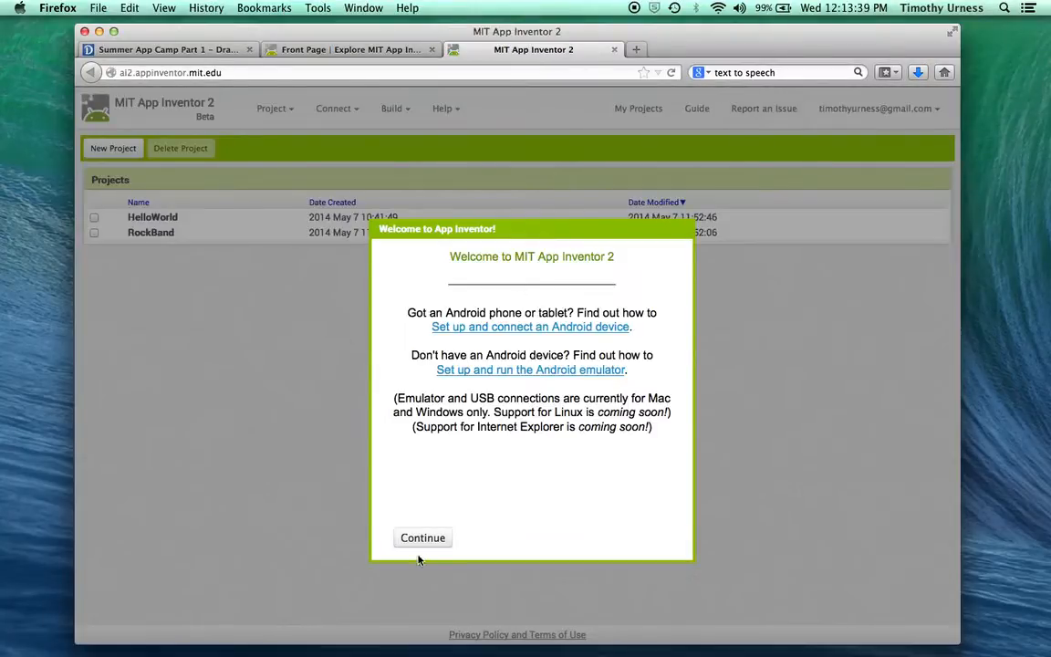
Dismiss the welcome message and create a new project named TextToSpeech
click(423, 537)
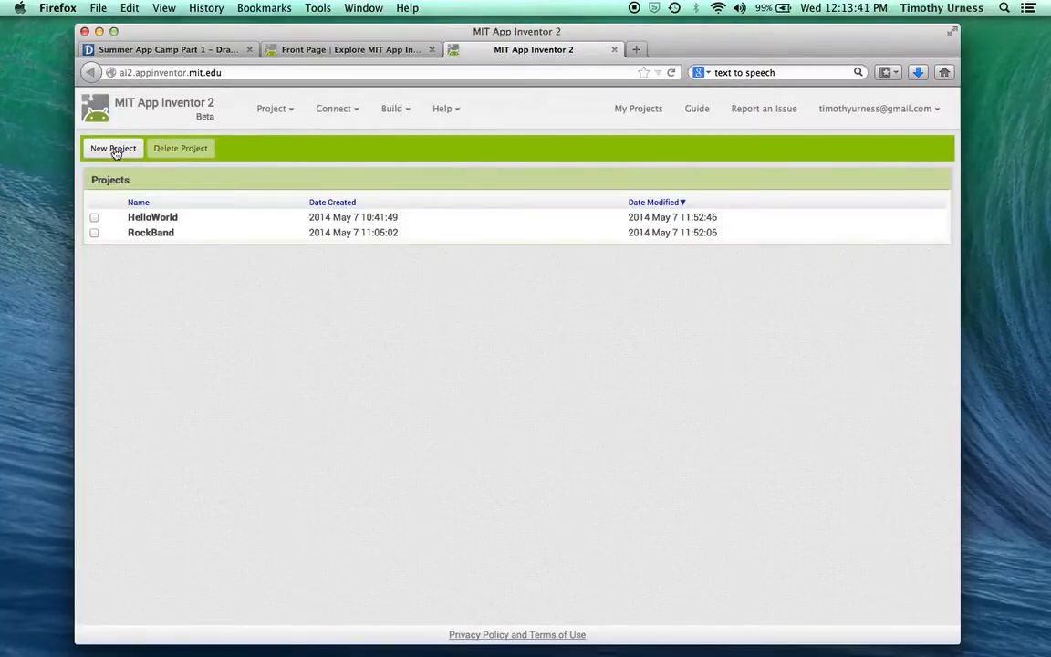
click(114, 147)
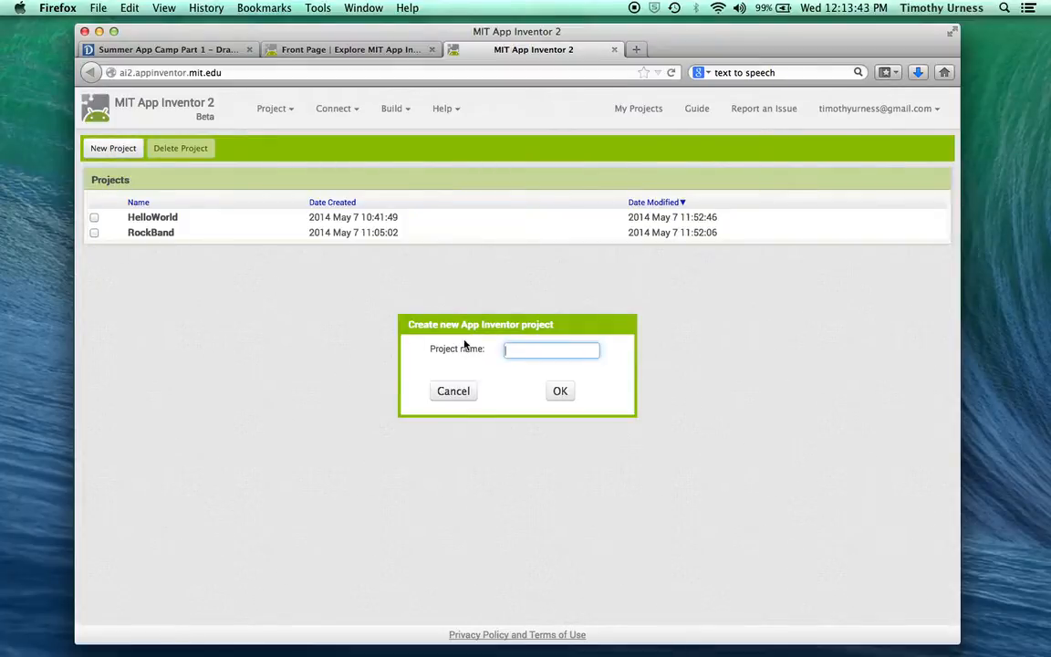
text(TextToSpee)
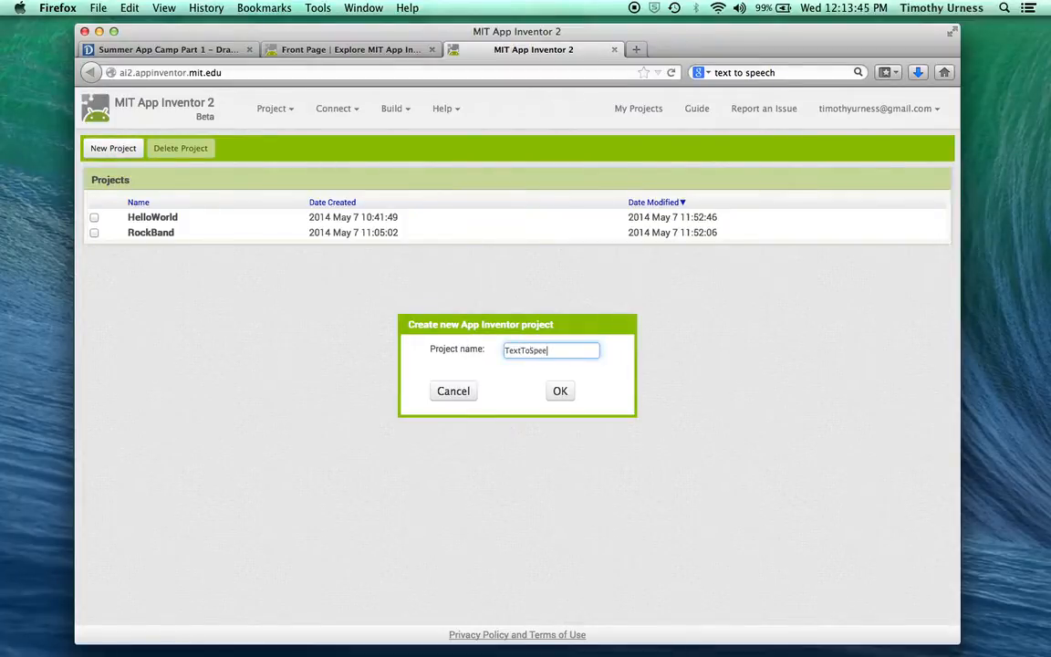
click(560, 391)
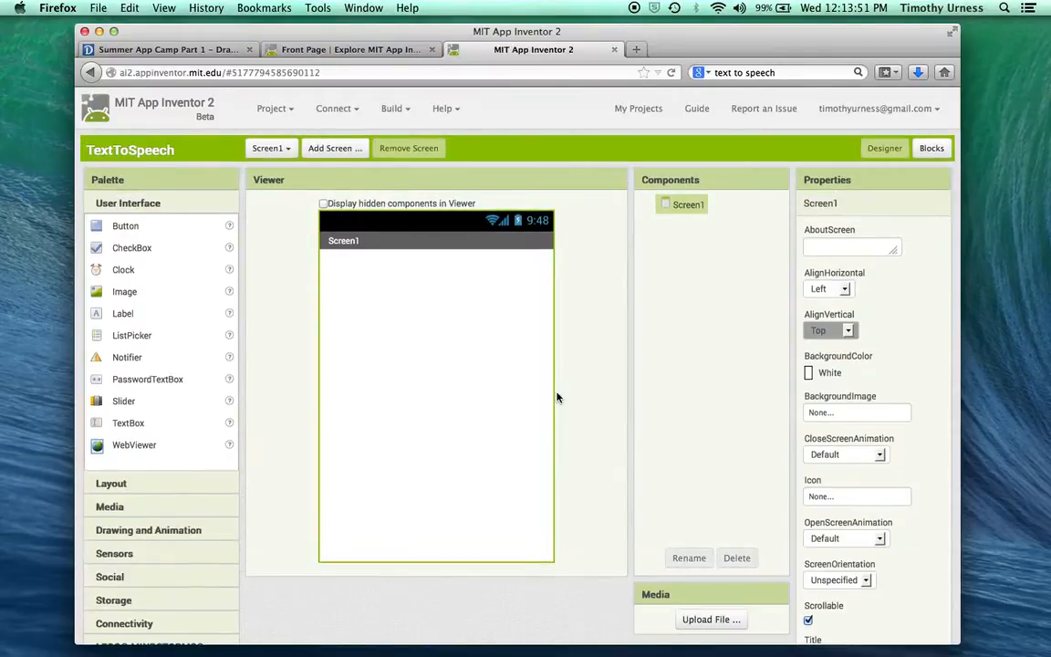
mouse_move(264, 241)
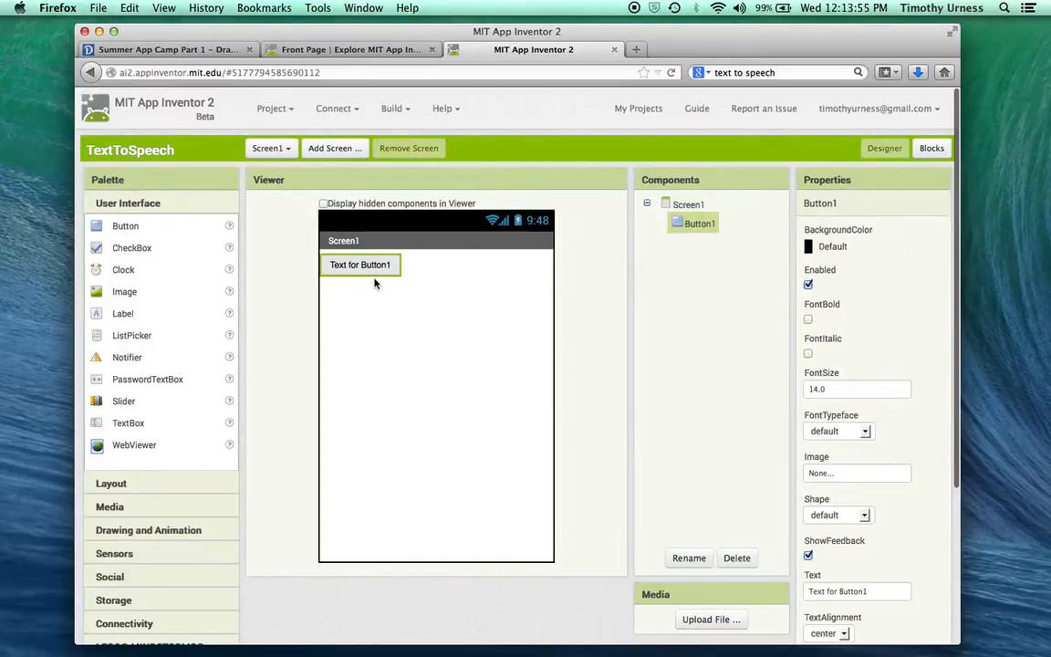
Rename the new button to SpeechButton and set its Text to 'Press Me'
click(689, 558)
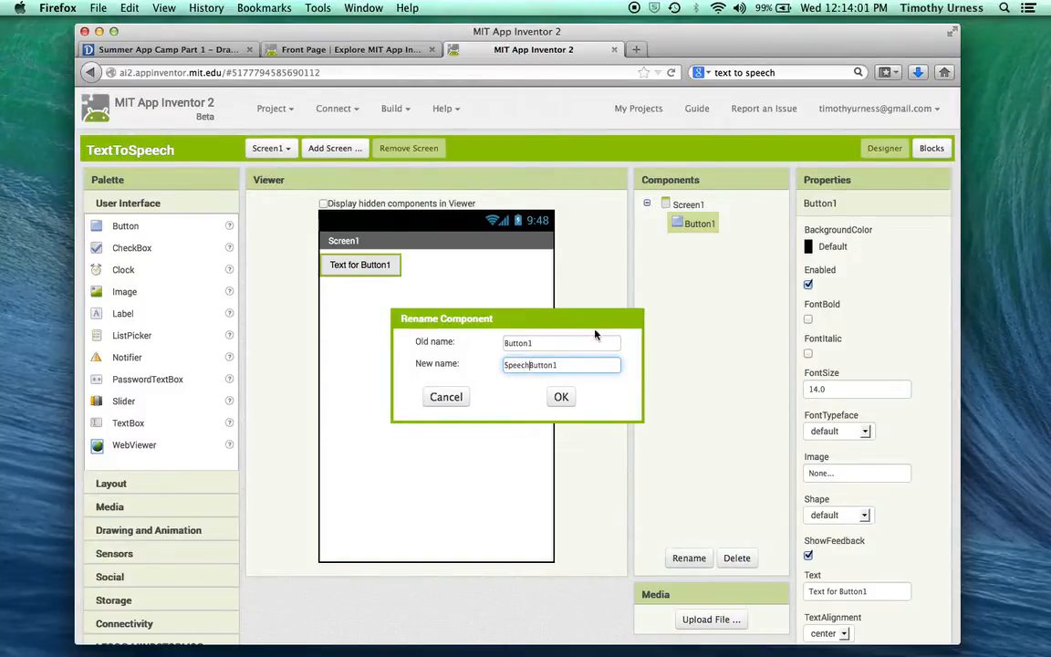
click(562, 396)
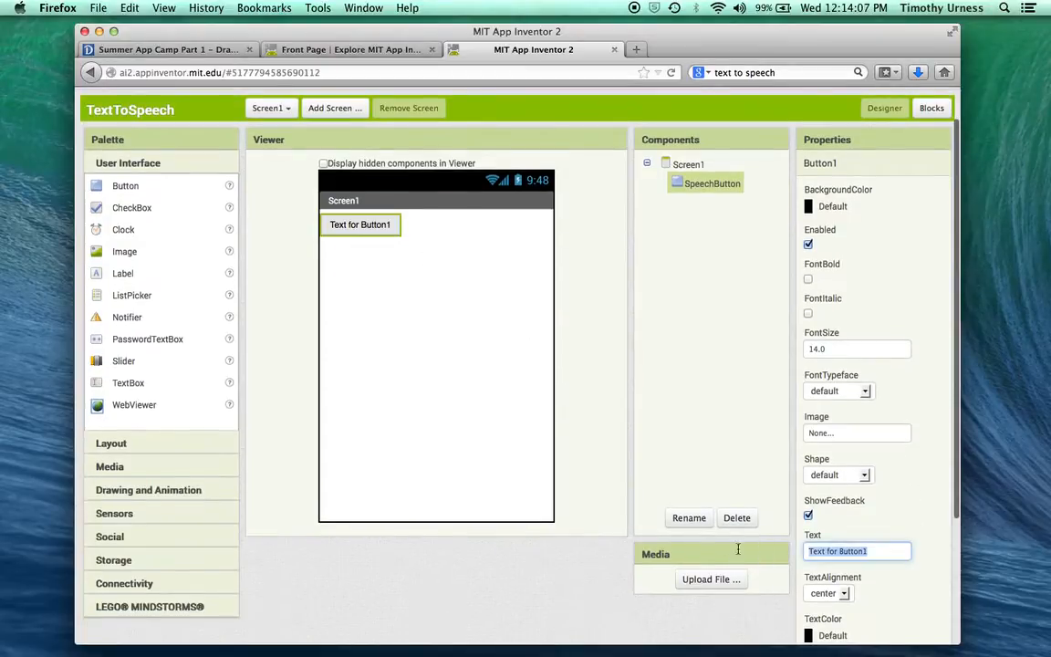
text(Press Me)
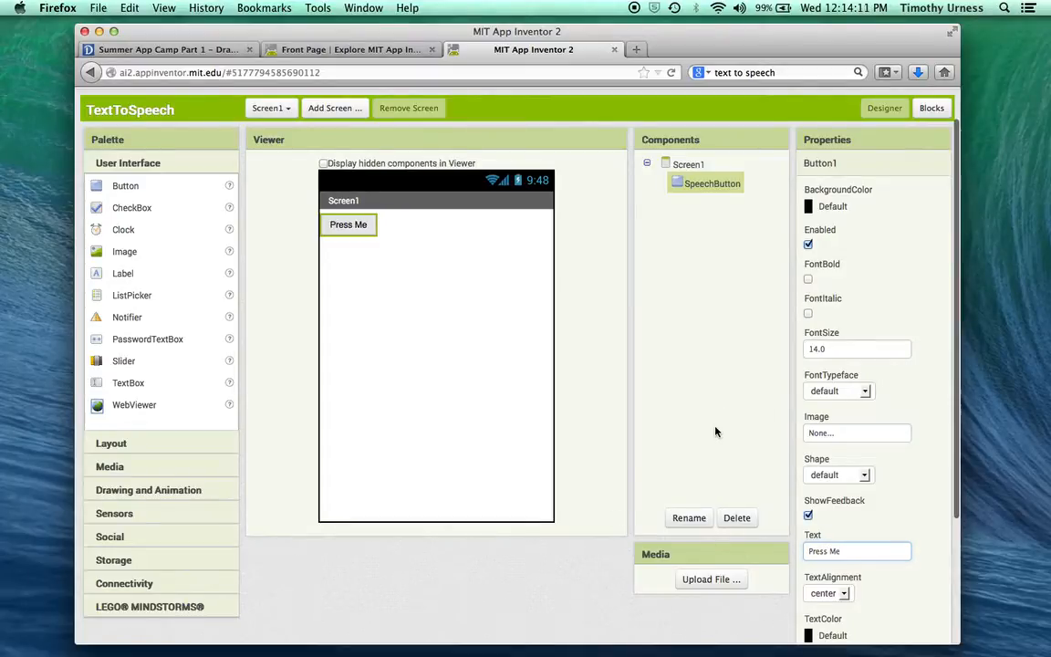
mouse_move(270, 381)
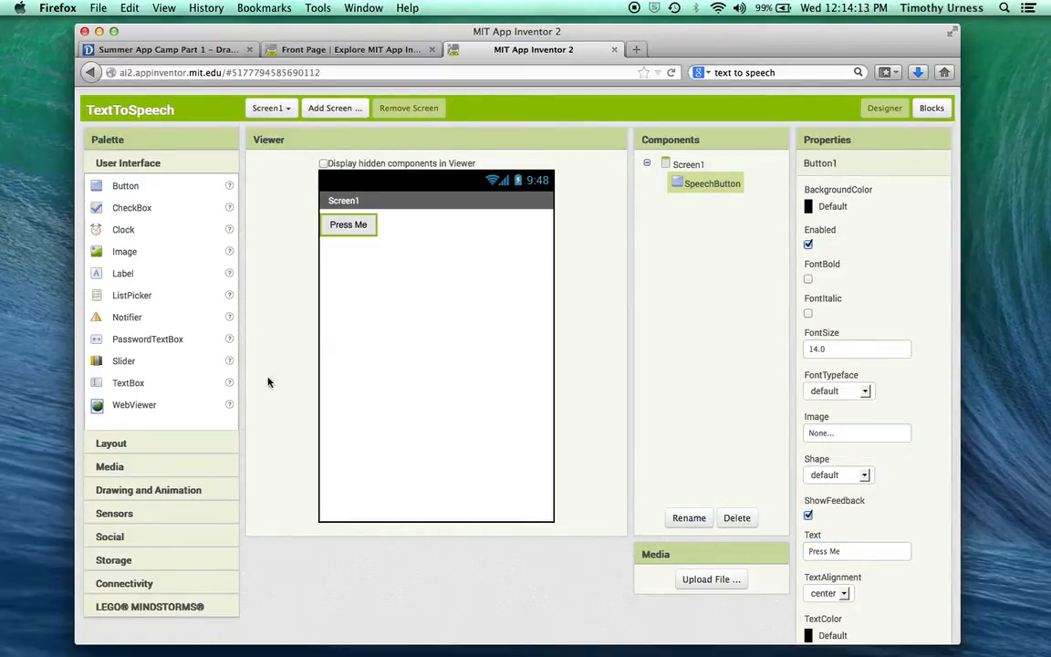
Add a TextToSpeech1 component from the Media drawer as a non-visible component
click(110, 208)
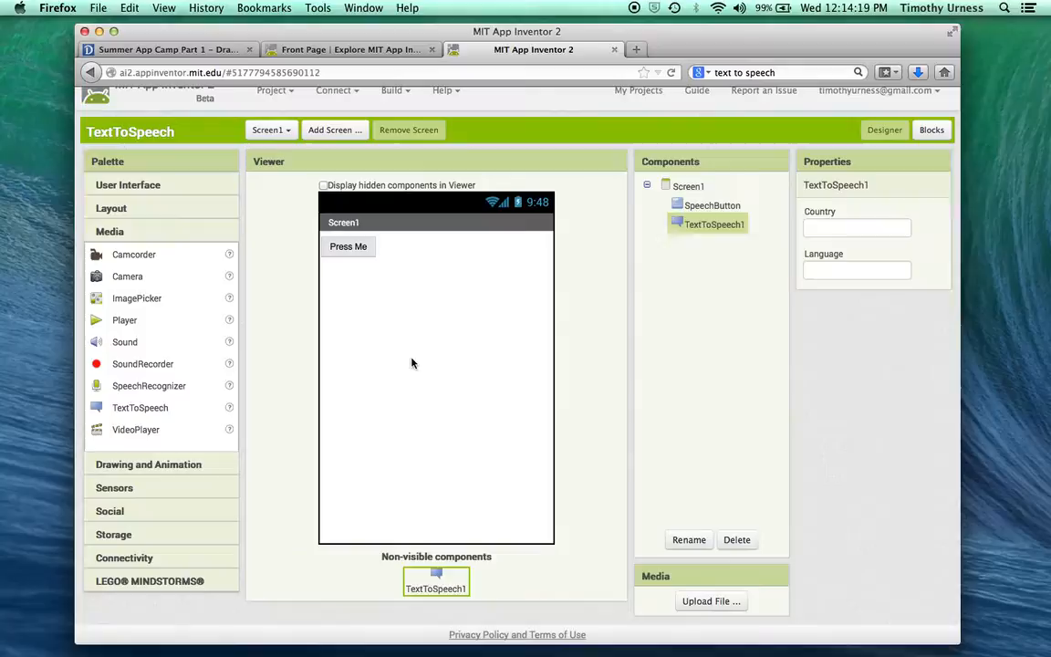
mouse_move(537, 602)
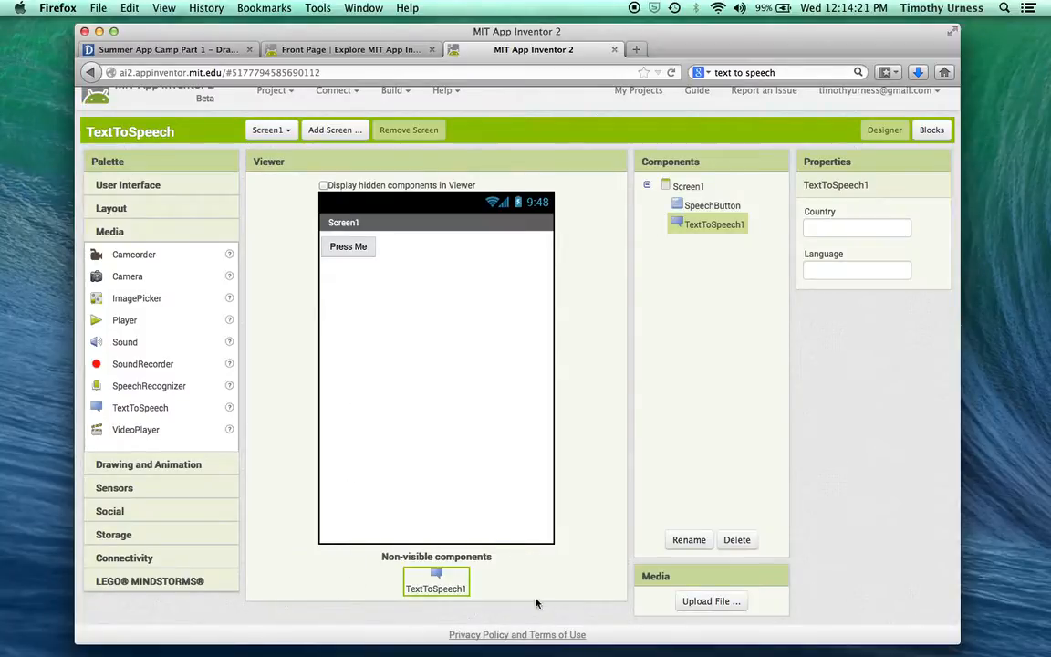
mouse_move(446, 584)
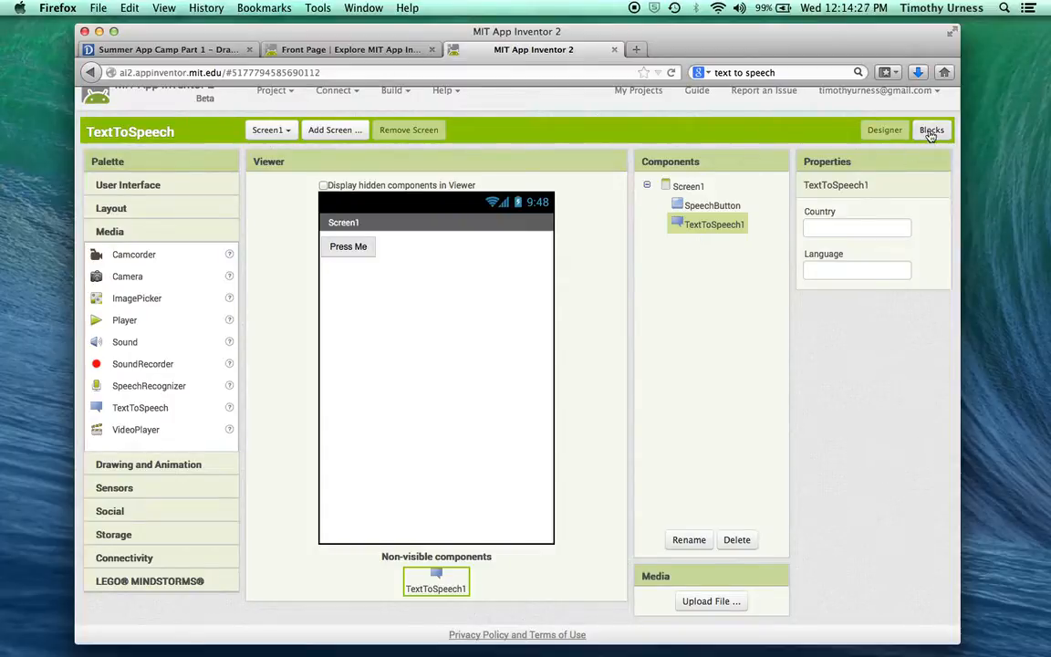
In the Blocks editor, place a when SpeechButton.Click event holding a call TextToSpeech1.Speak
click(930, 130)
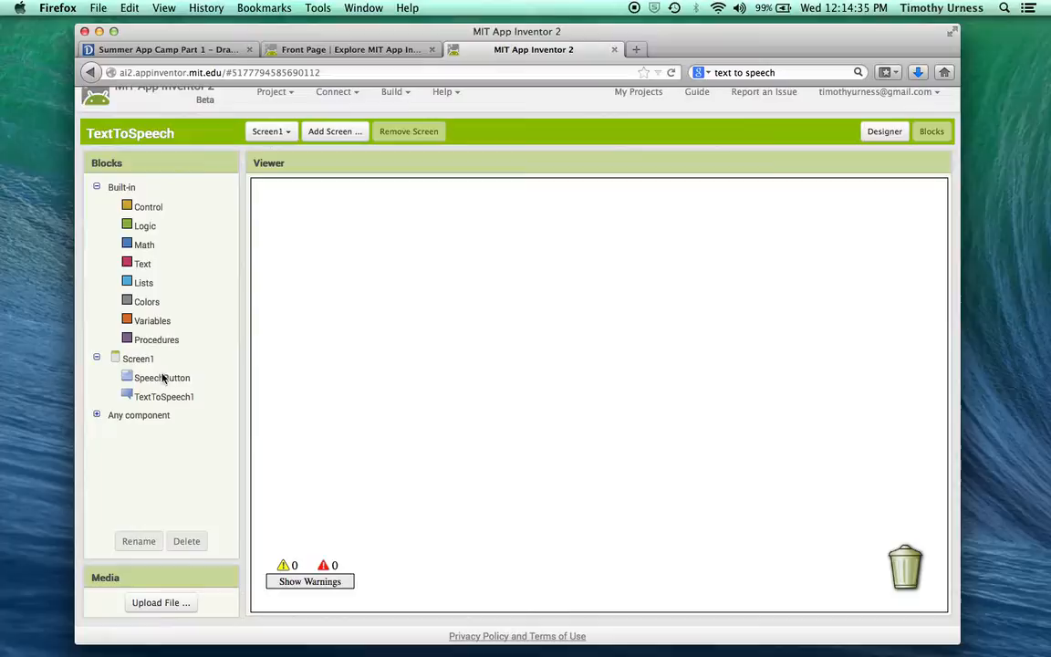
click(160, 376)
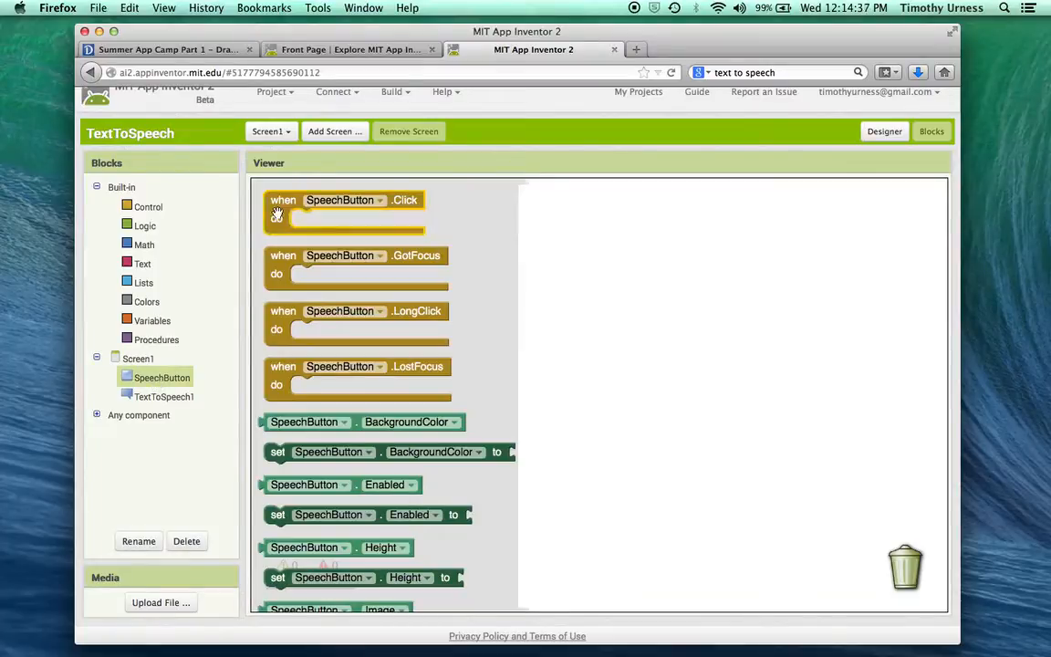
drag(345, 211, 452, 219)
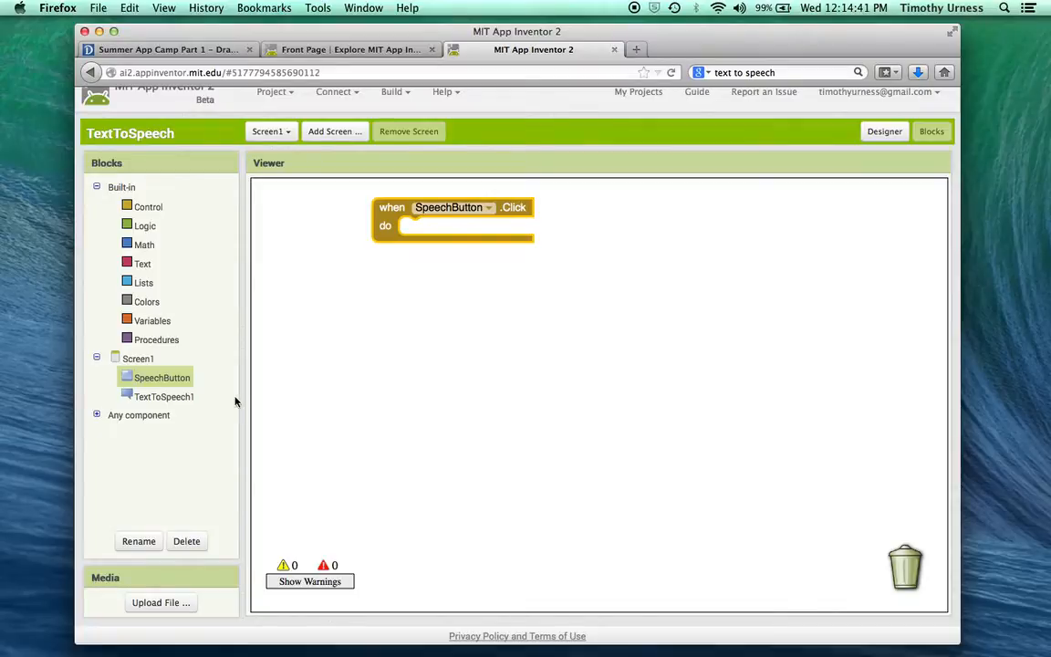
click(164, 396)
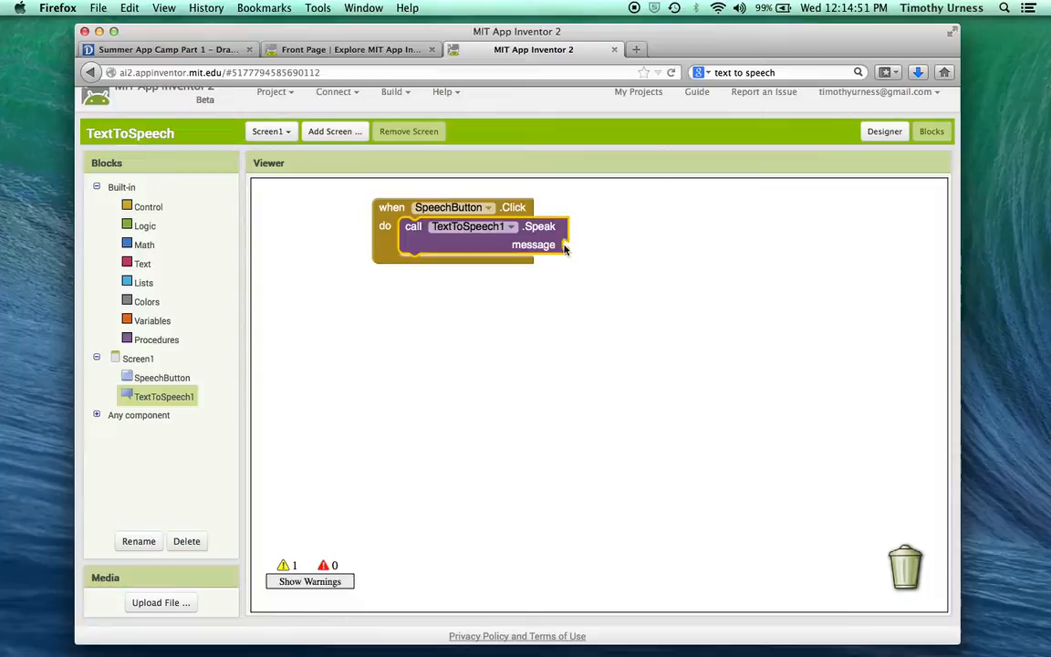
mouse_move(580, 254)
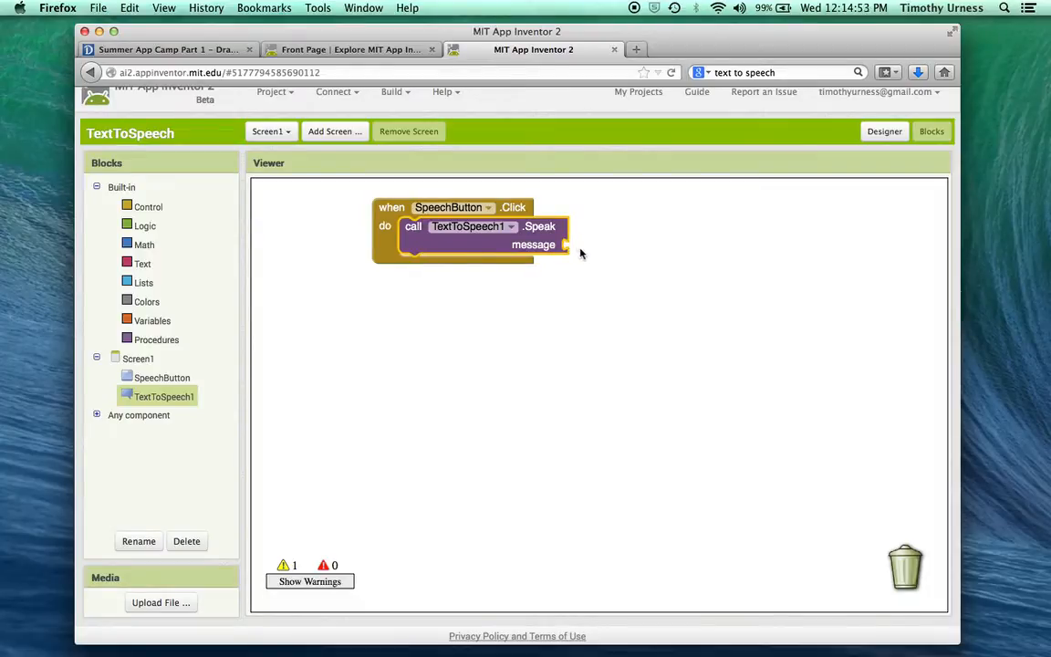
mouse_move(142, 270)
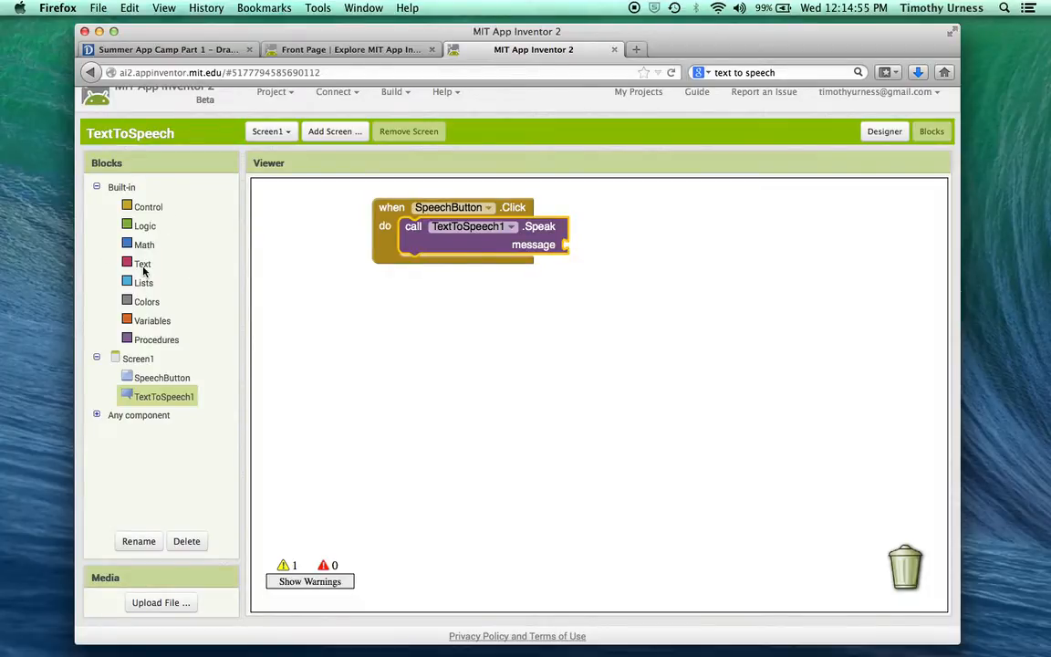
Fill the Speak message socket with a text block reading 'Stop Pressing Me.'
click(143, 262)
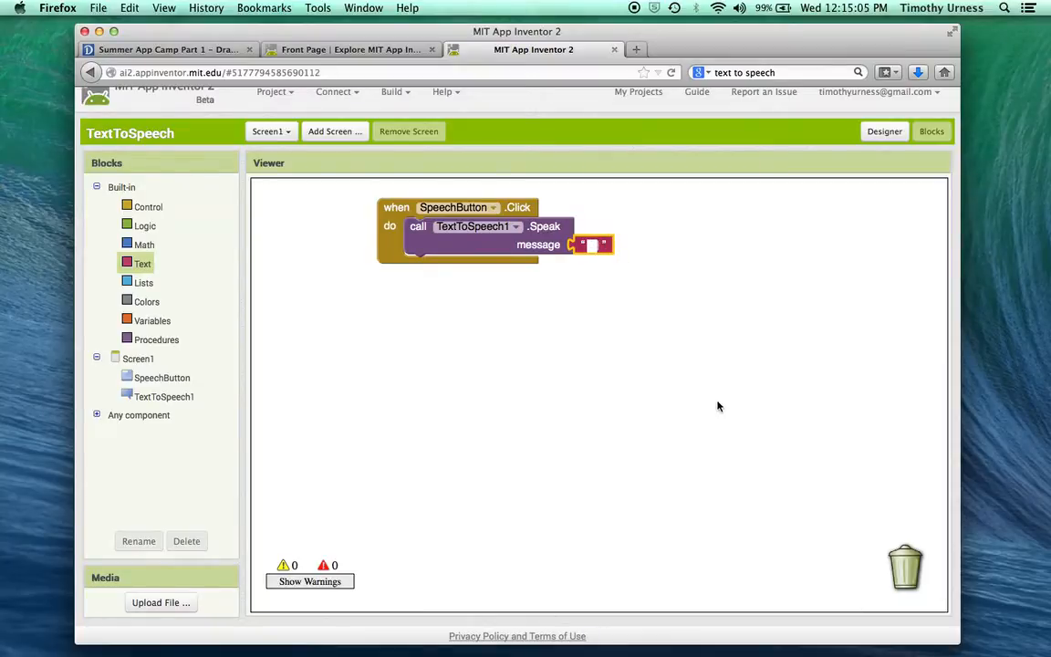
text(Stop Pressing Me.)
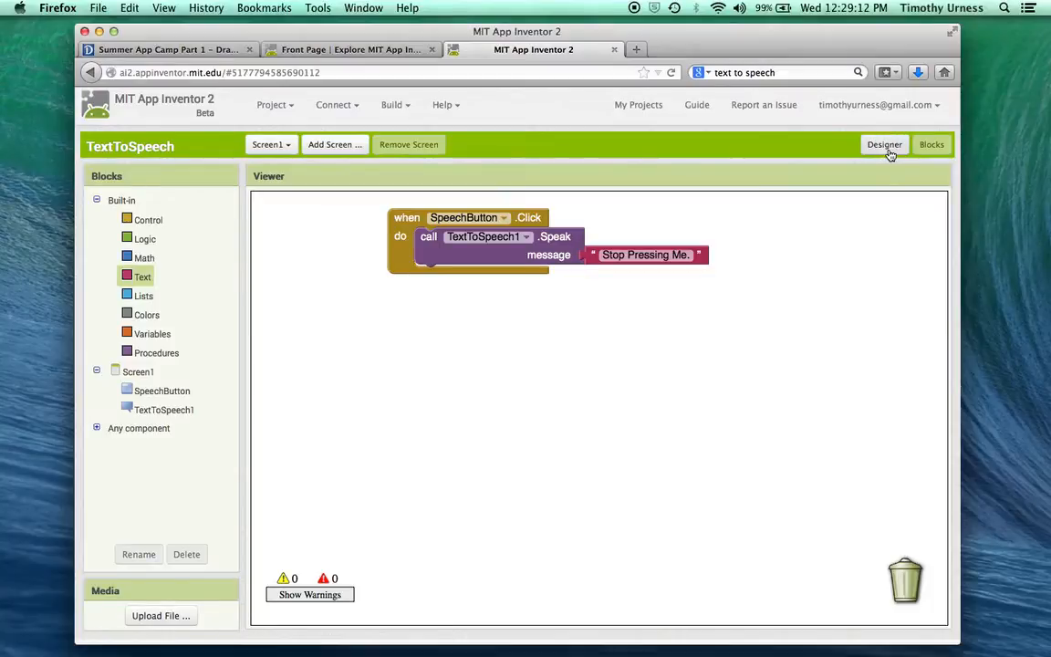
Add a text box below the Press Me button and rename it SpeechTextBox
click(883, 144)
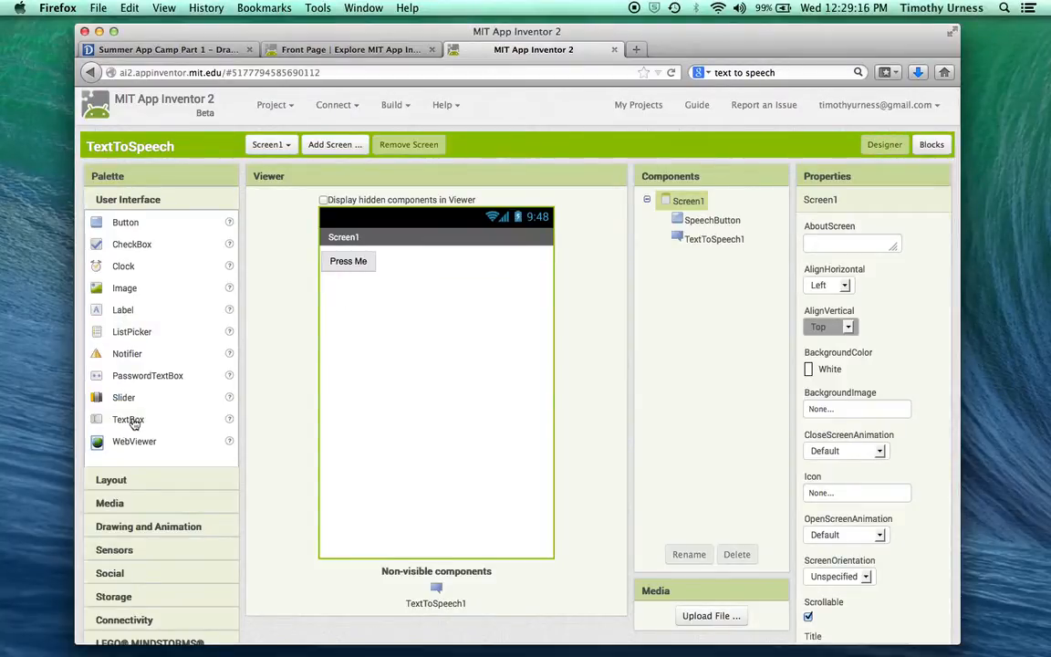
drag(127, 418, 379, 285)
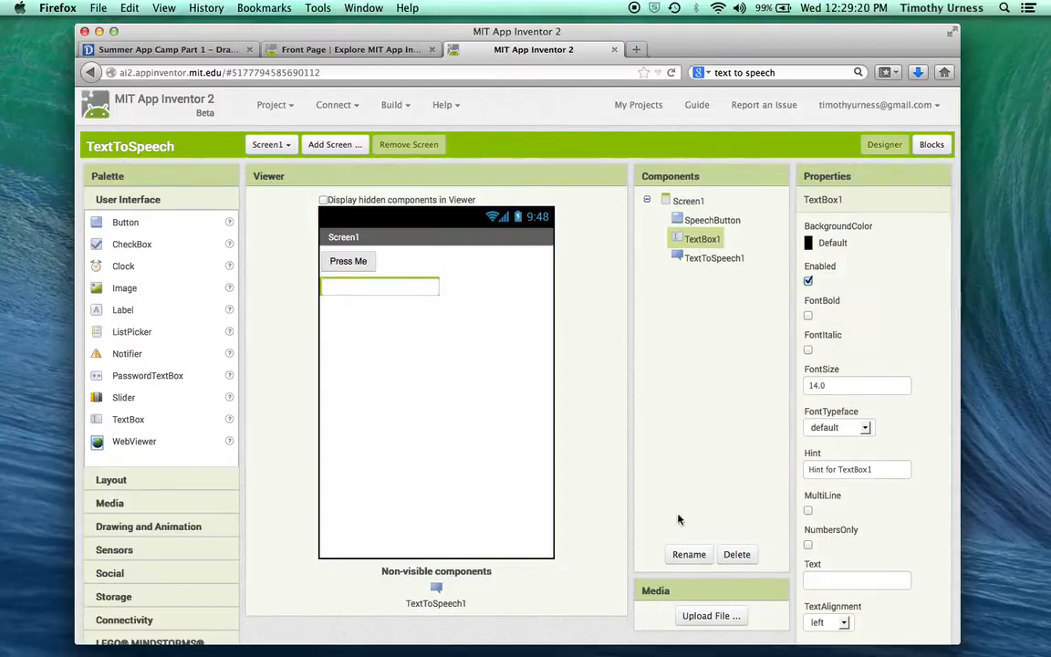
click(689, 555)
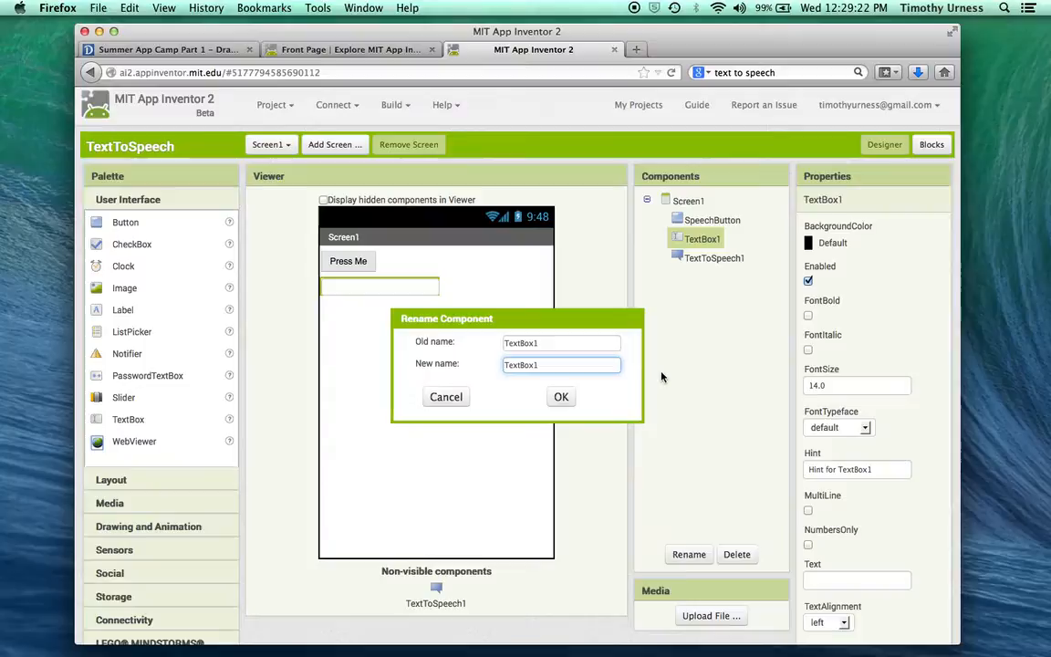
text(Speech)
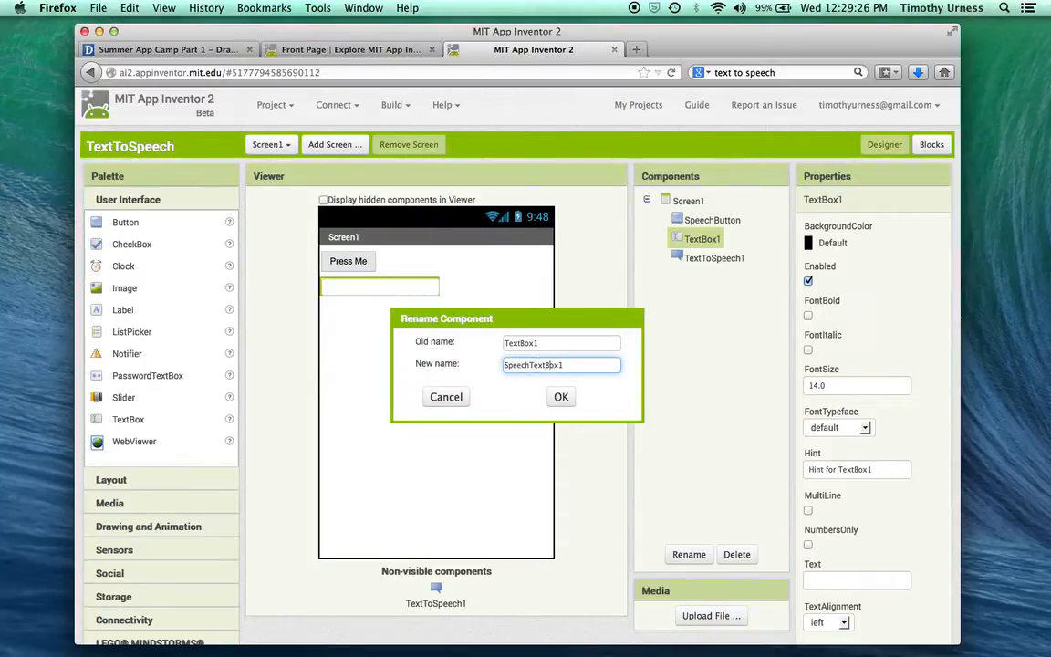
click(562, 396)
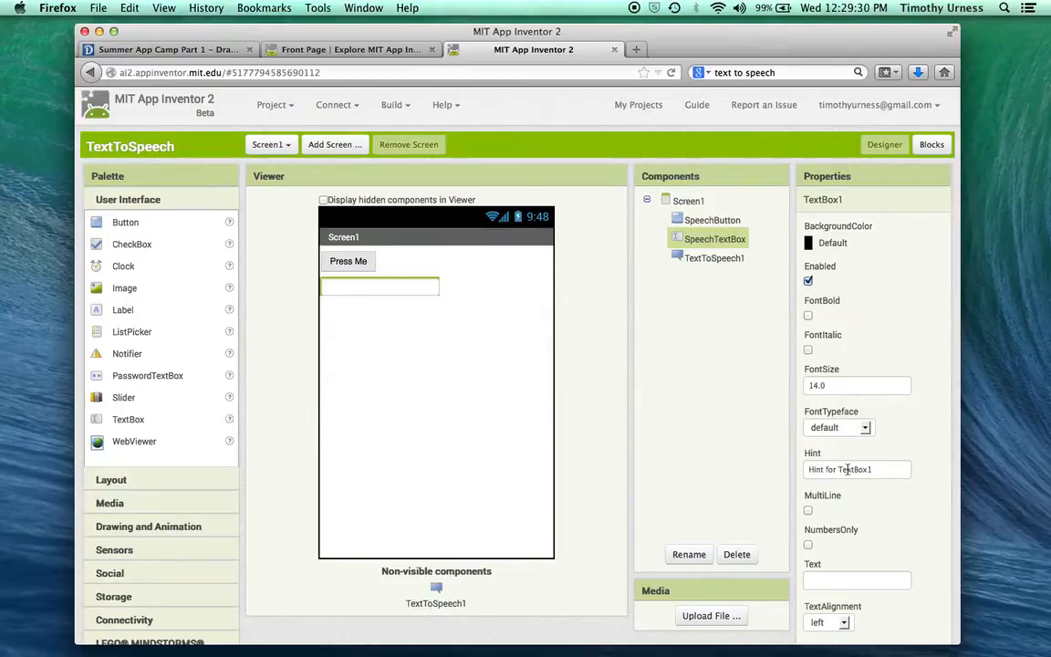
Set SpeechTextBox's Hint to 'text to be spoken' and its Width to Fill parent
scroll(down, 3)
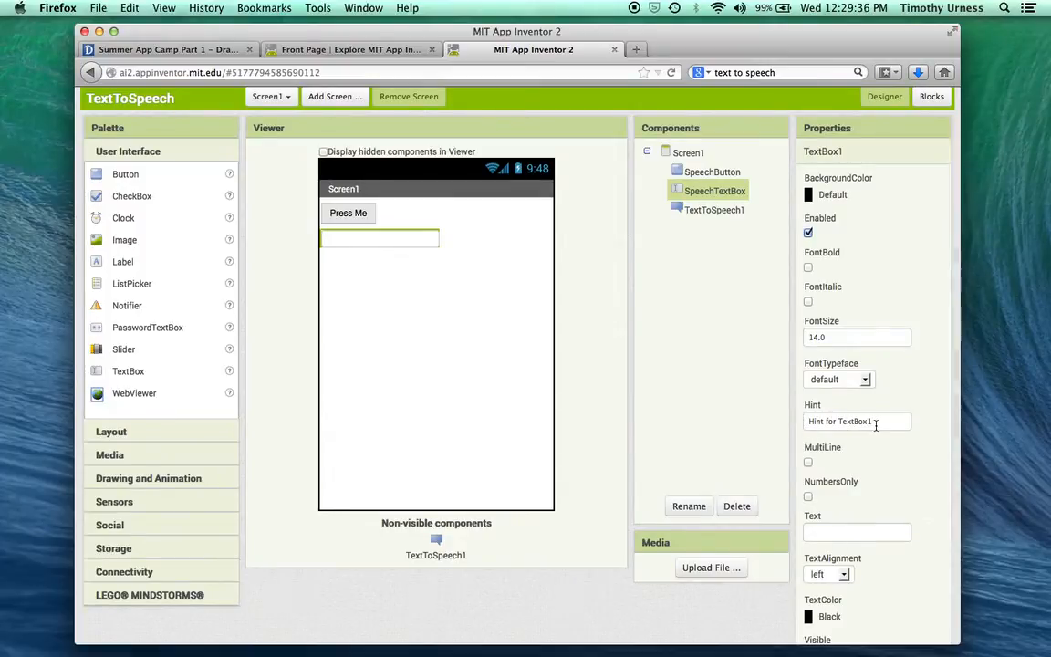
triple_click(857, 420)
text(text to be spo)
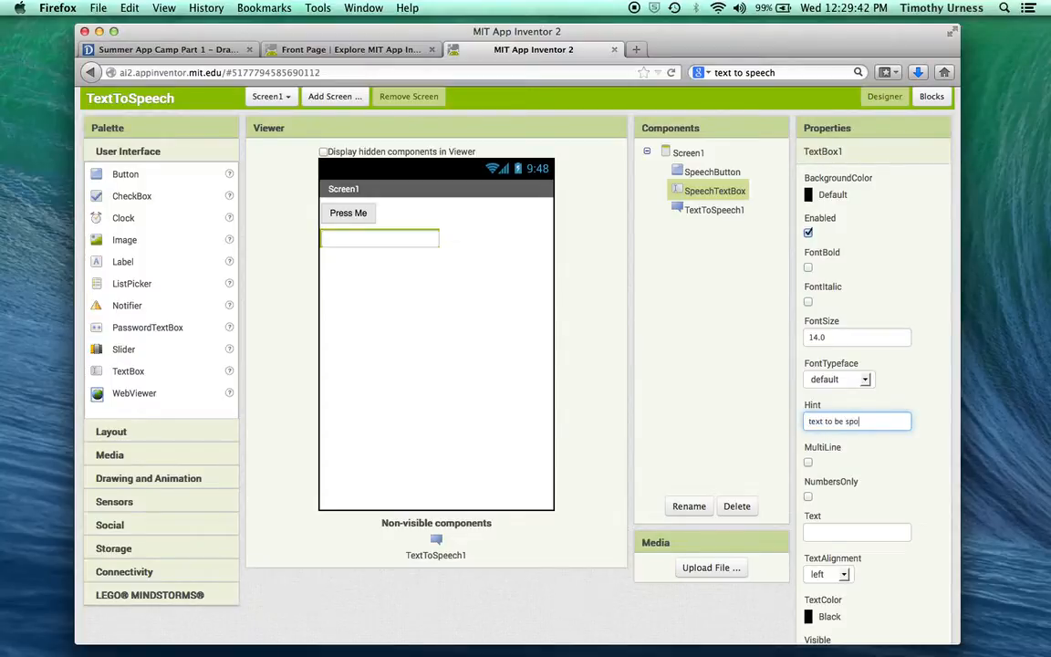
text(ken)
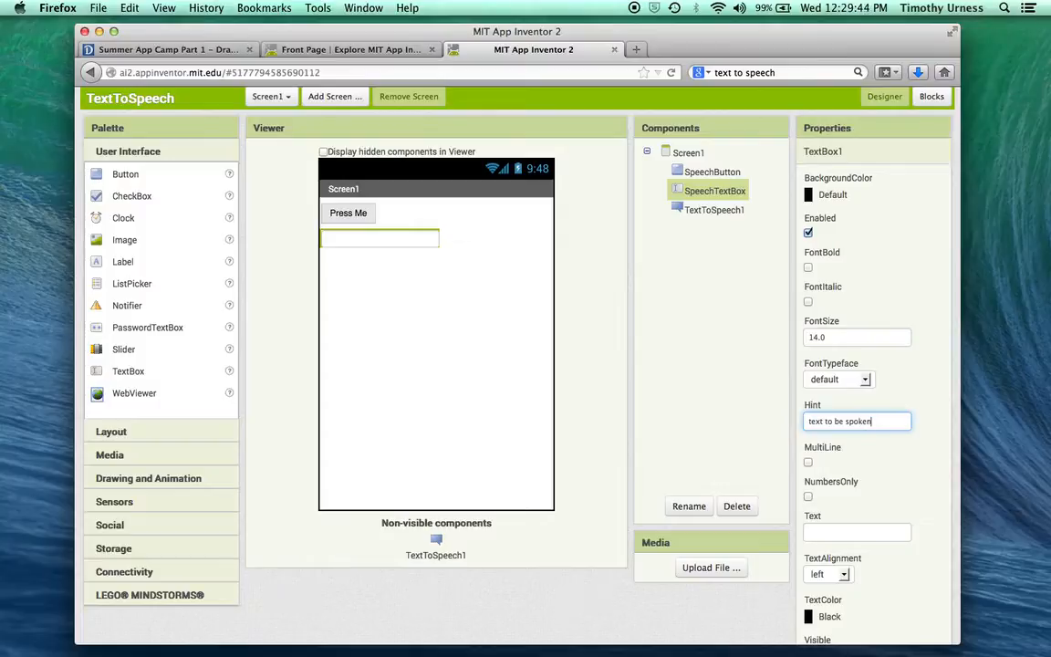
scroll(down, 3)
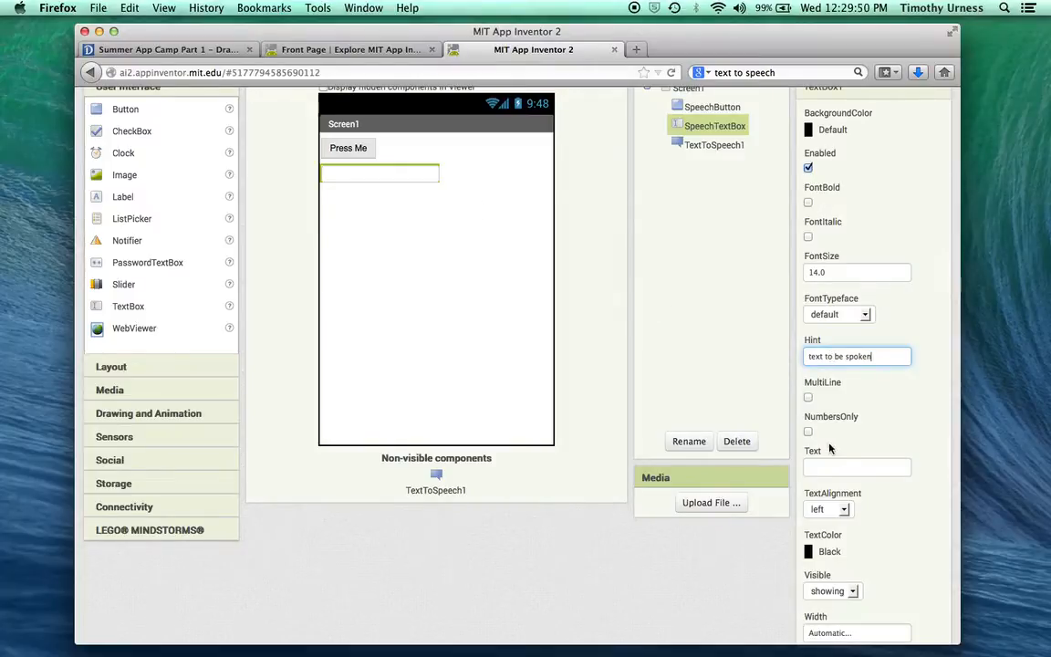
scroll(down, 3)
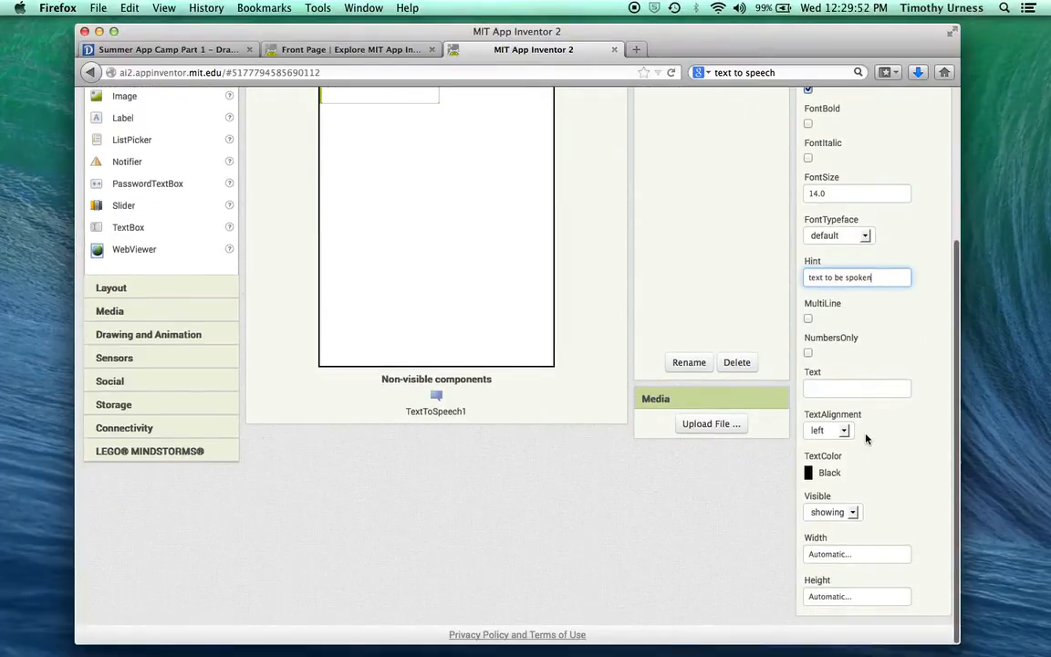
click(855, 554)
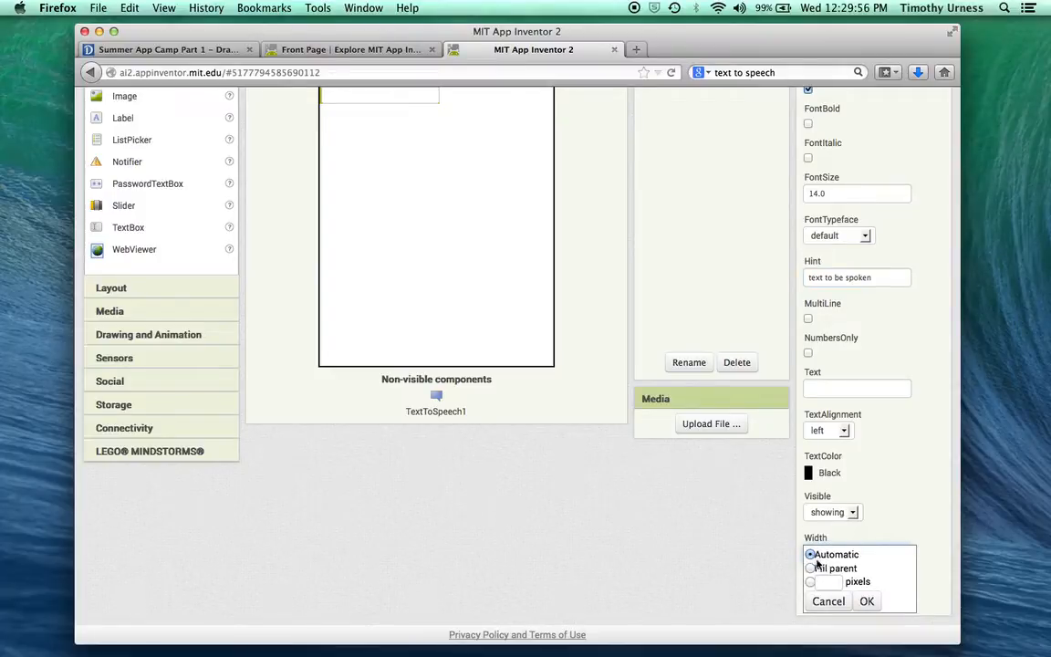
click(810, 567)
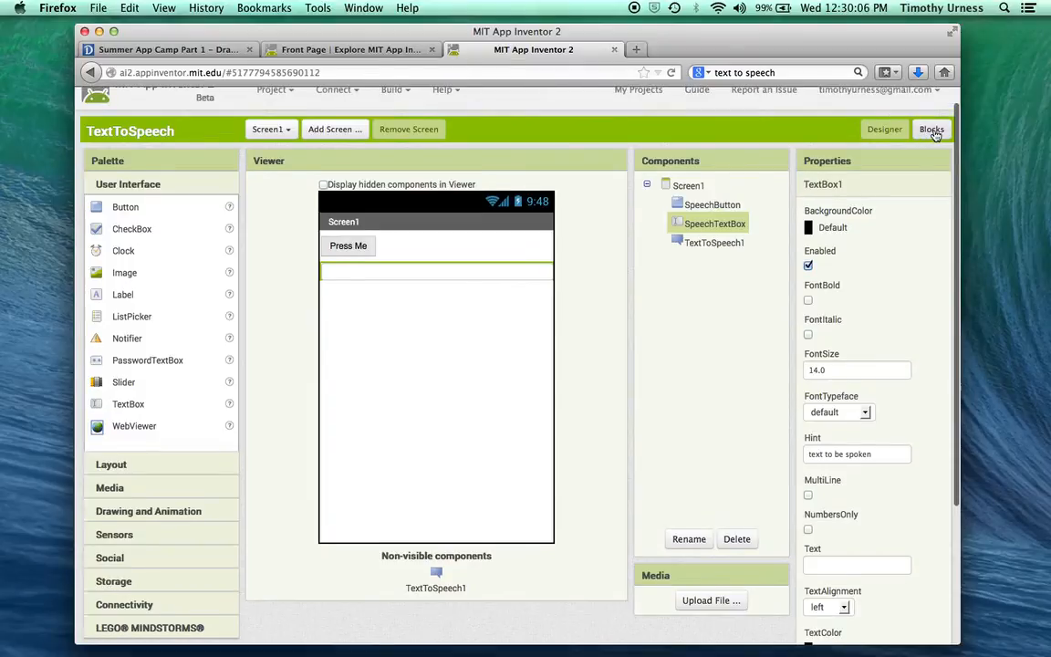
In the Blocks editor, locate the SpeechTextBox.Text getter block in the SpeechTextBox drawer
click(930, 127)
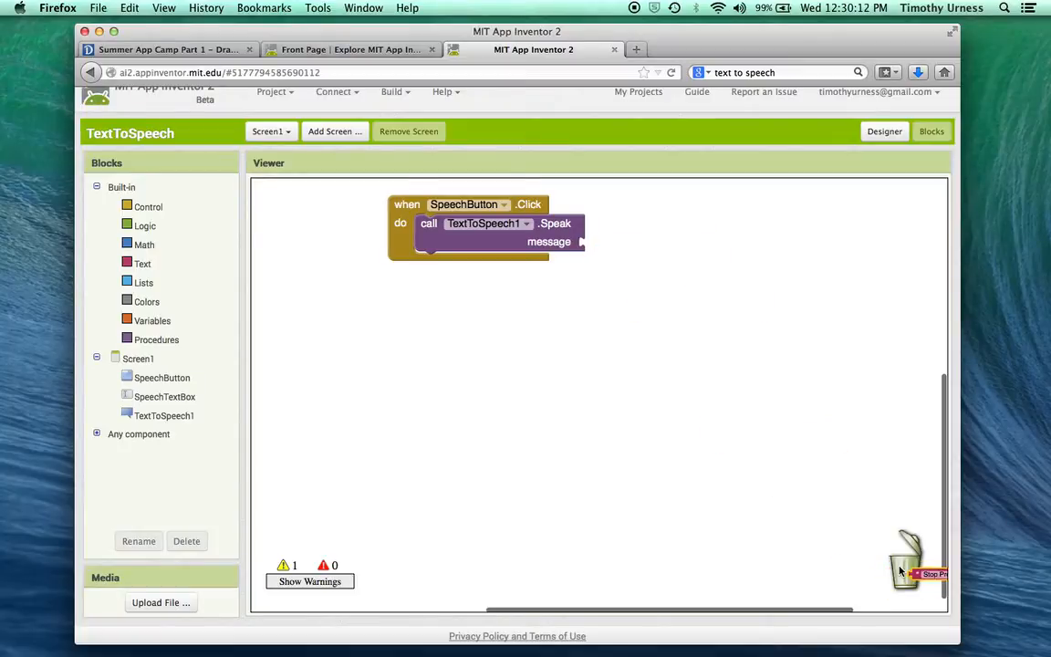
mouse_move(173, 397)
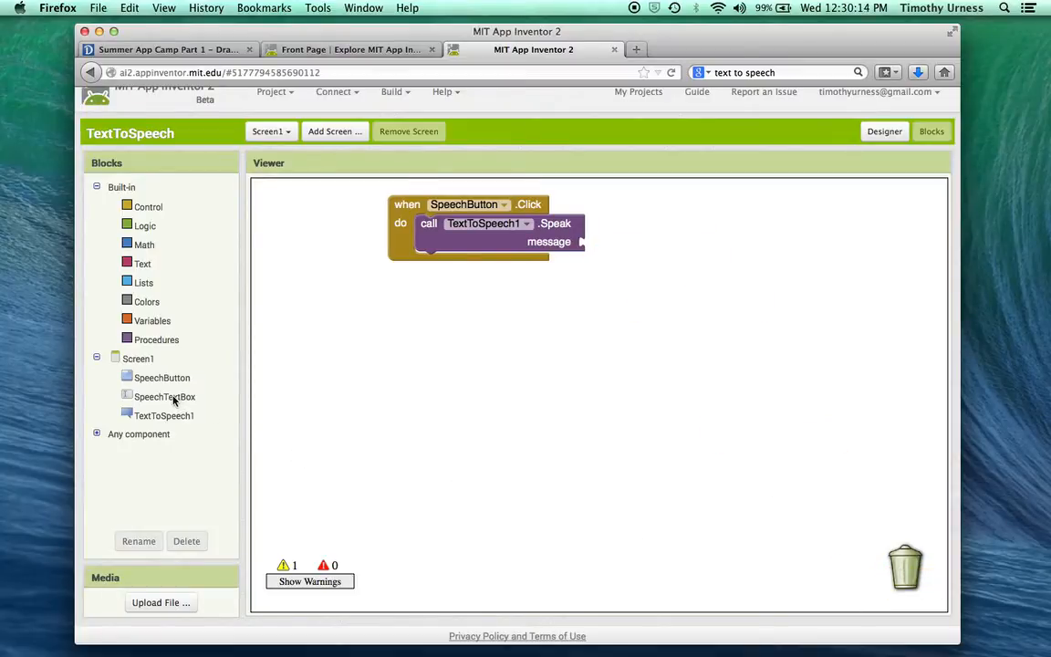
click(164, 395)
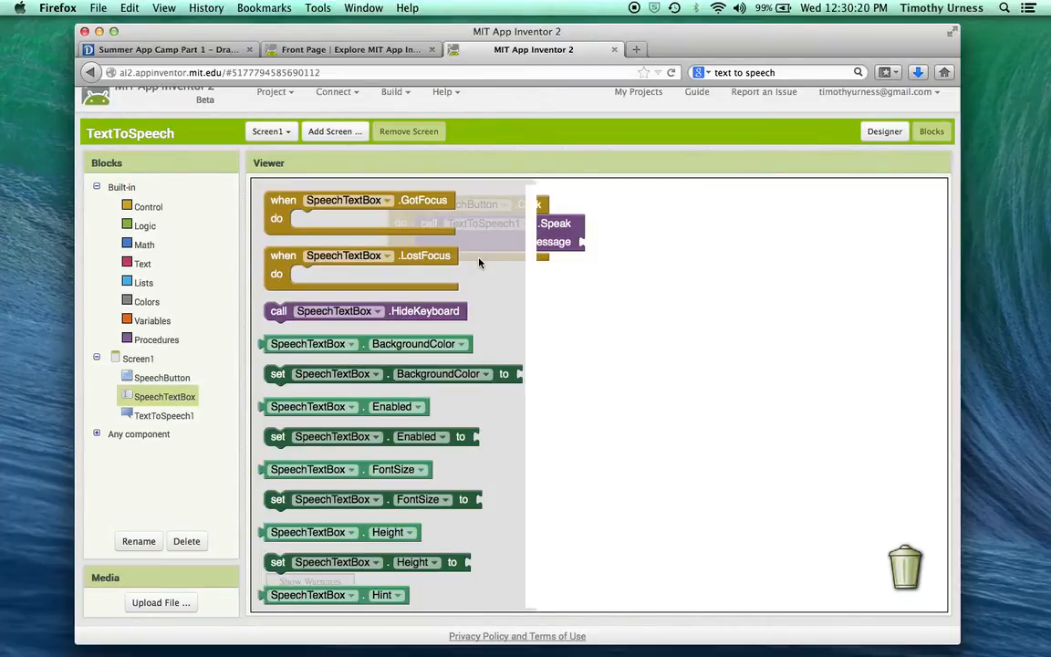
mouse_move(521, 438)
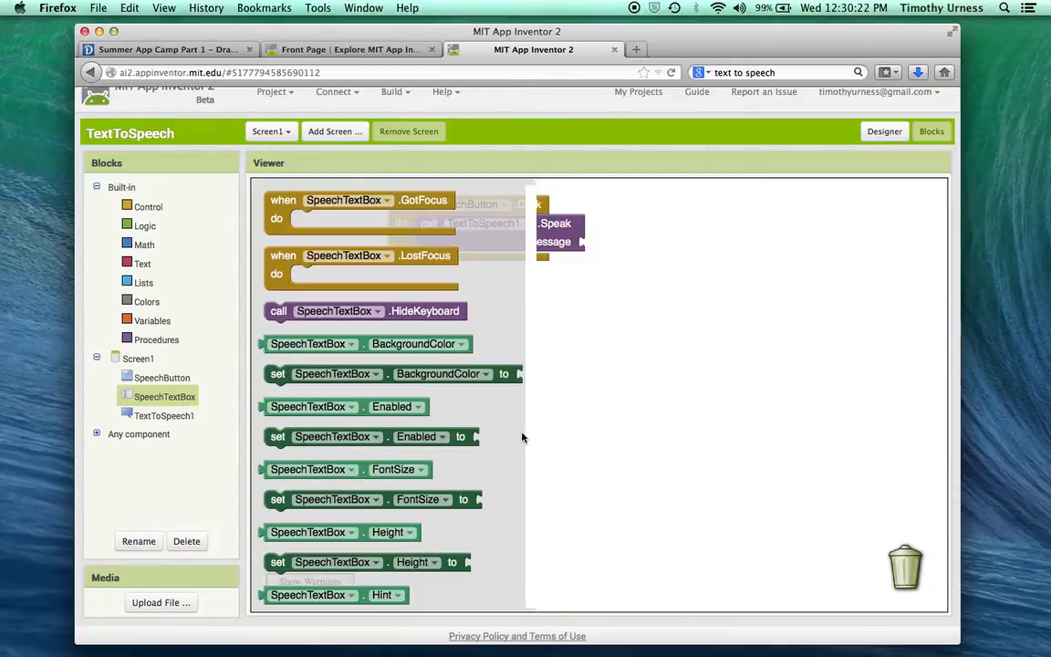
scroll(down, 3)
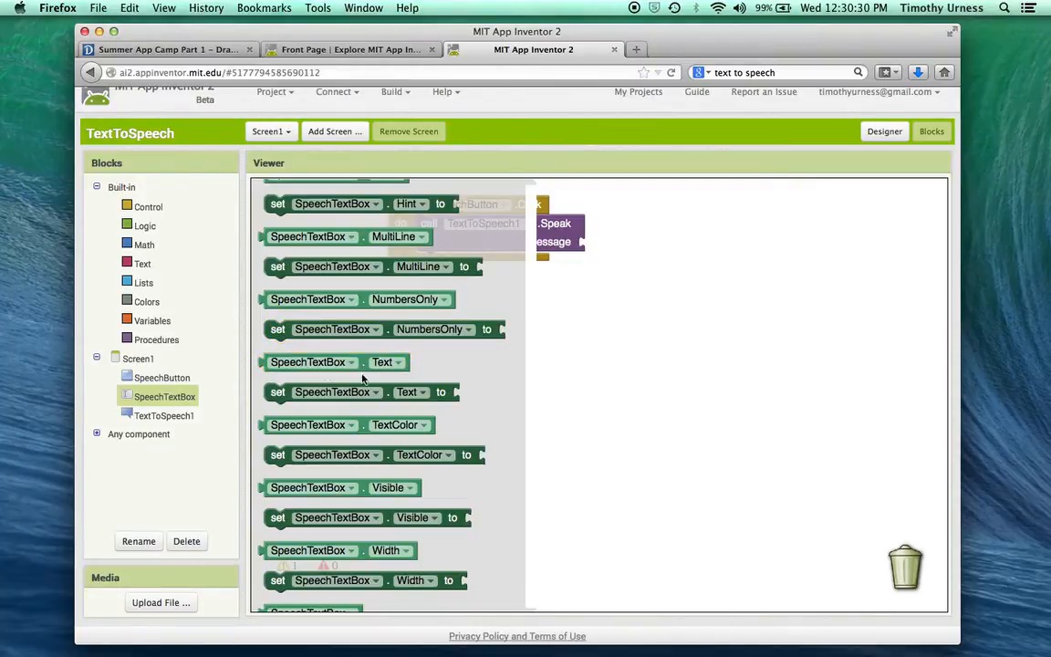
click(335, 361)
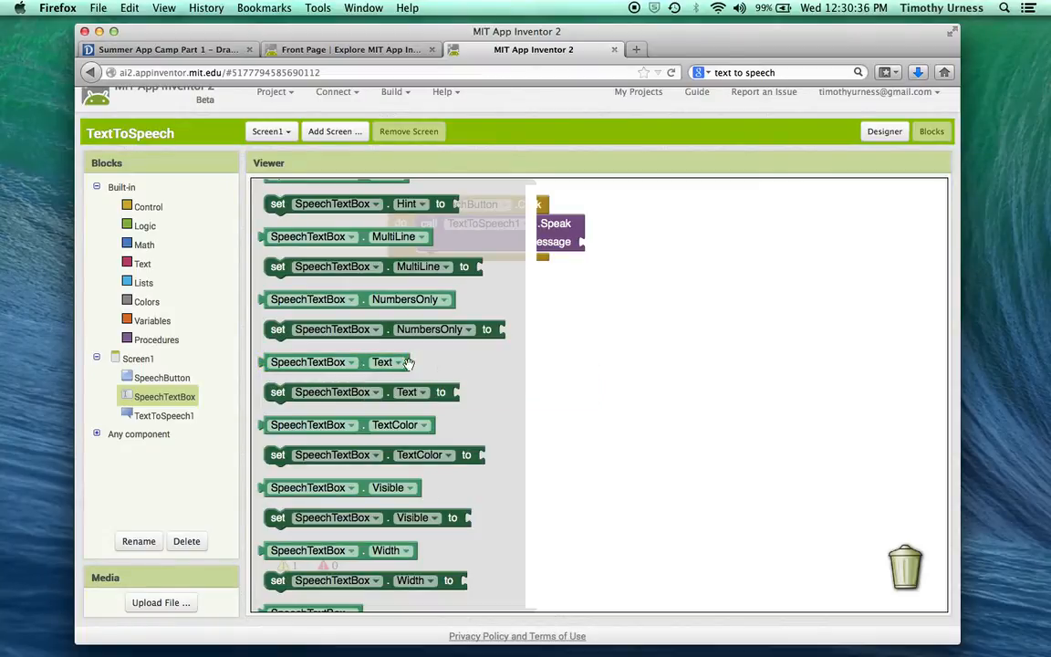
mouse_move(434, 410)
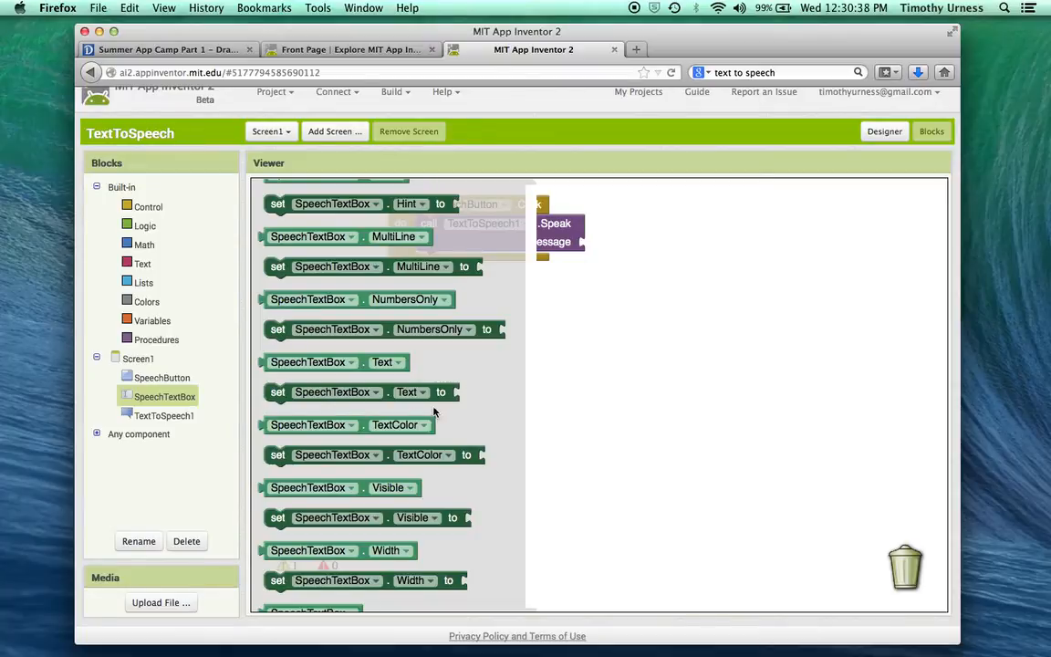
click(277, 392)
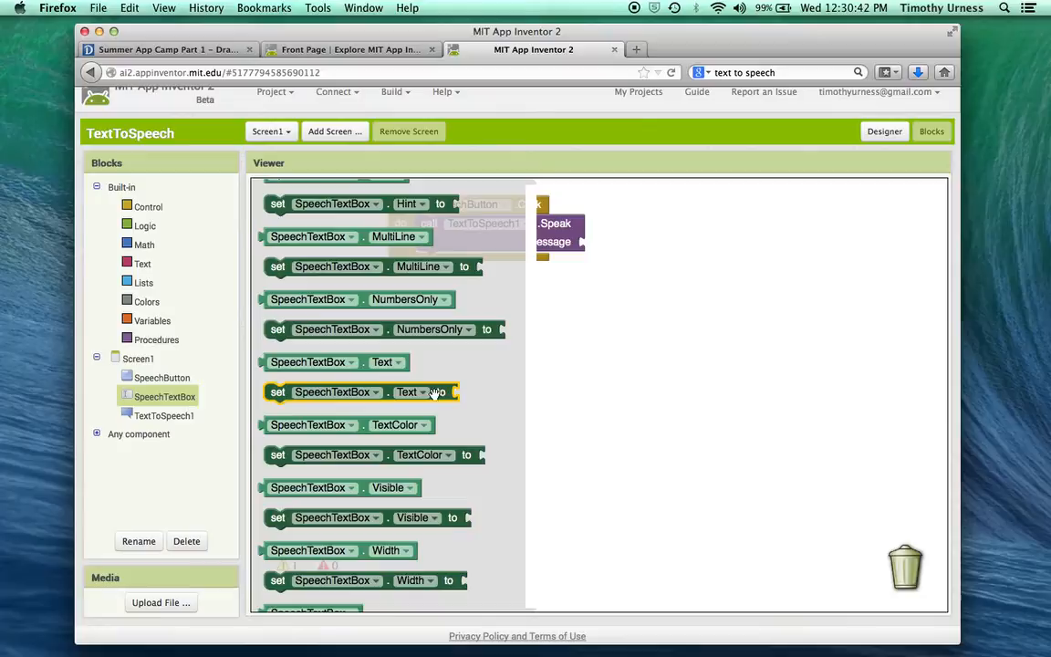
mouse_move(410, 390)
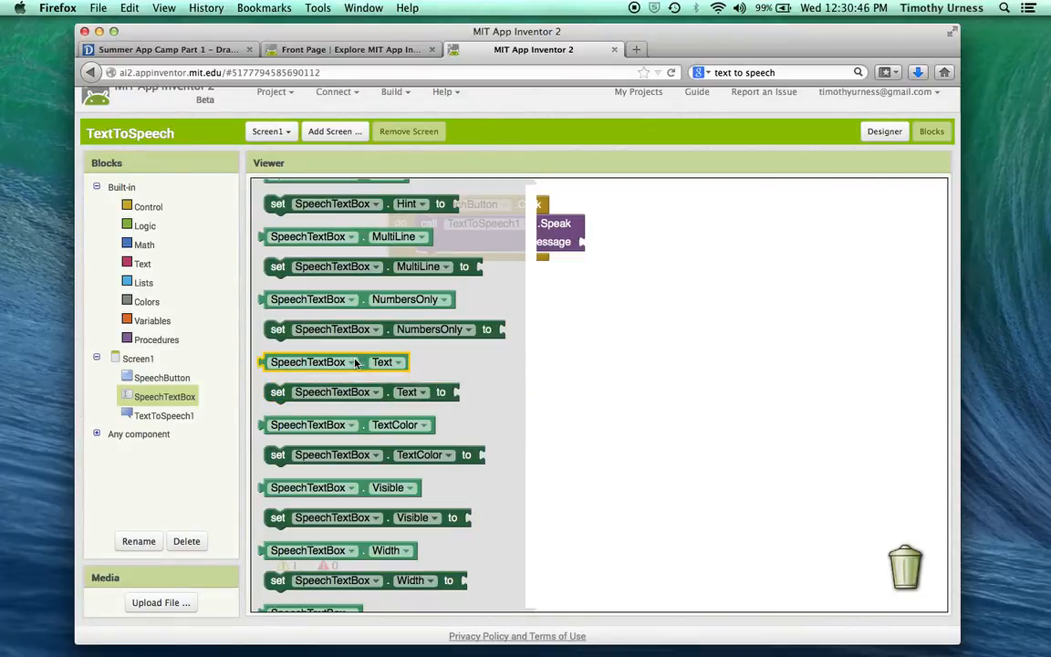
Plug the SpeechTextBox.Text getter into the message socket of TextToSpeech1.Speak
drag(336, 361, 533, 345)
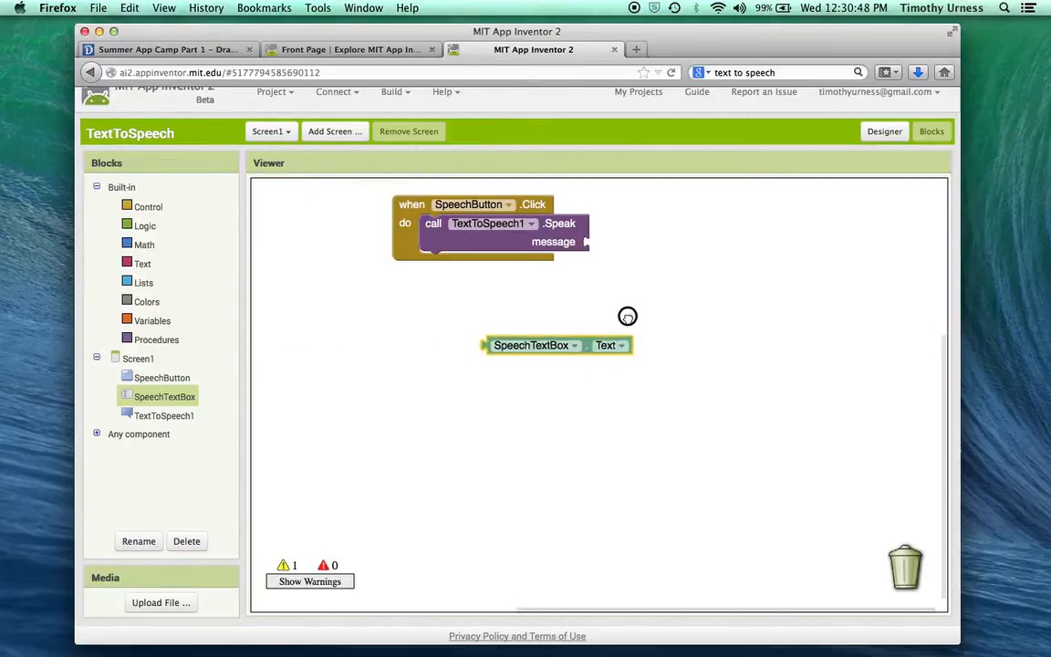
drag(532, 344, 635, 241)
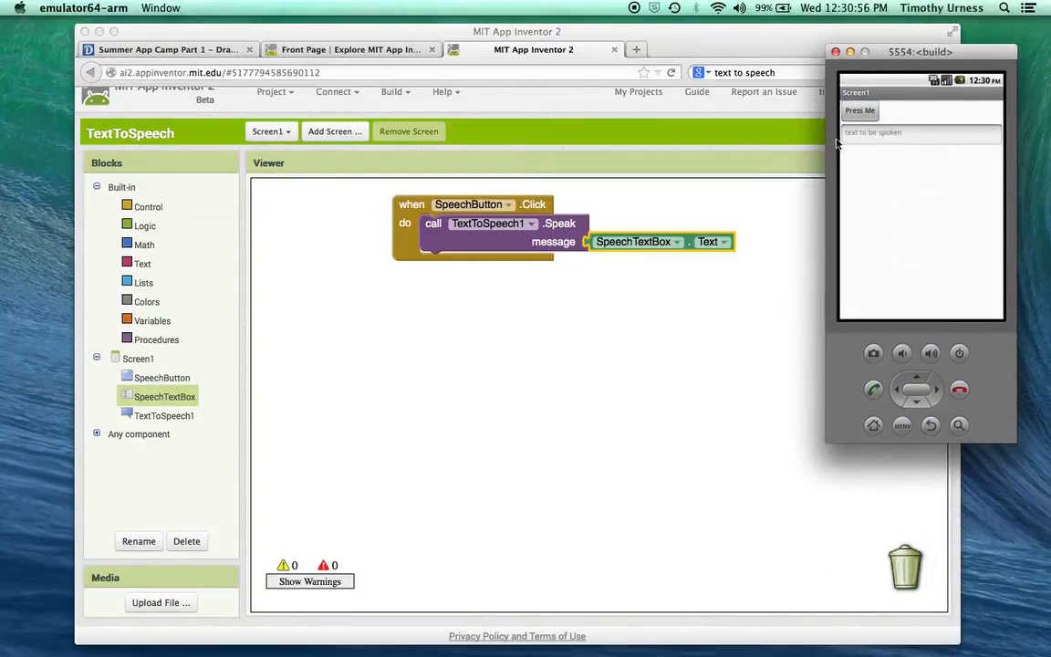
Enter 'hello' into the running app's text box in the emulator
click(919, 131)
text(h)
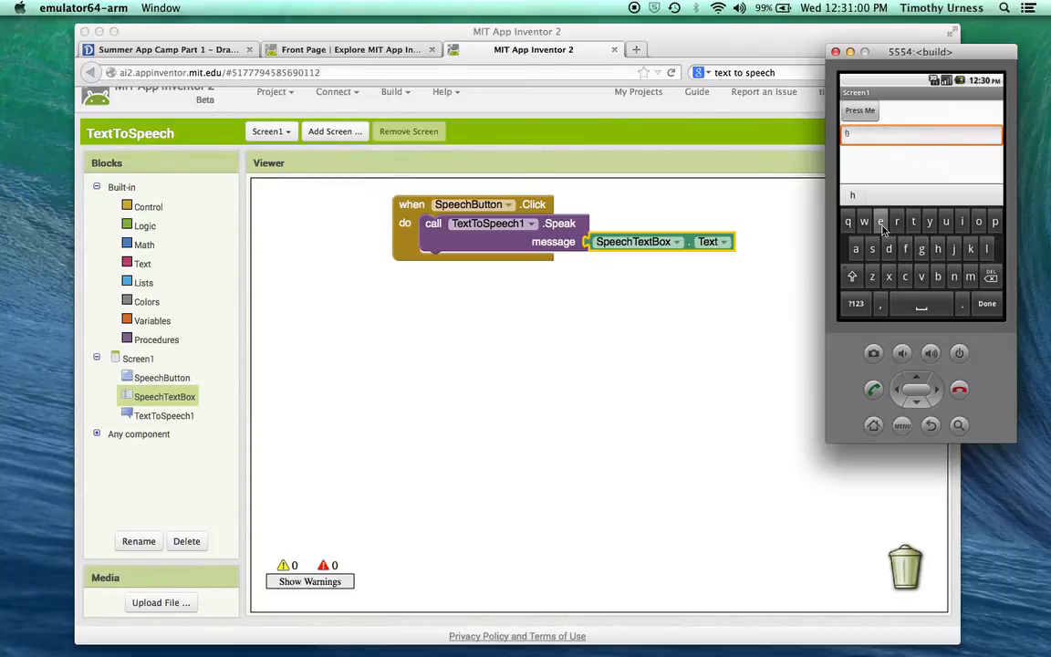
text(ello)
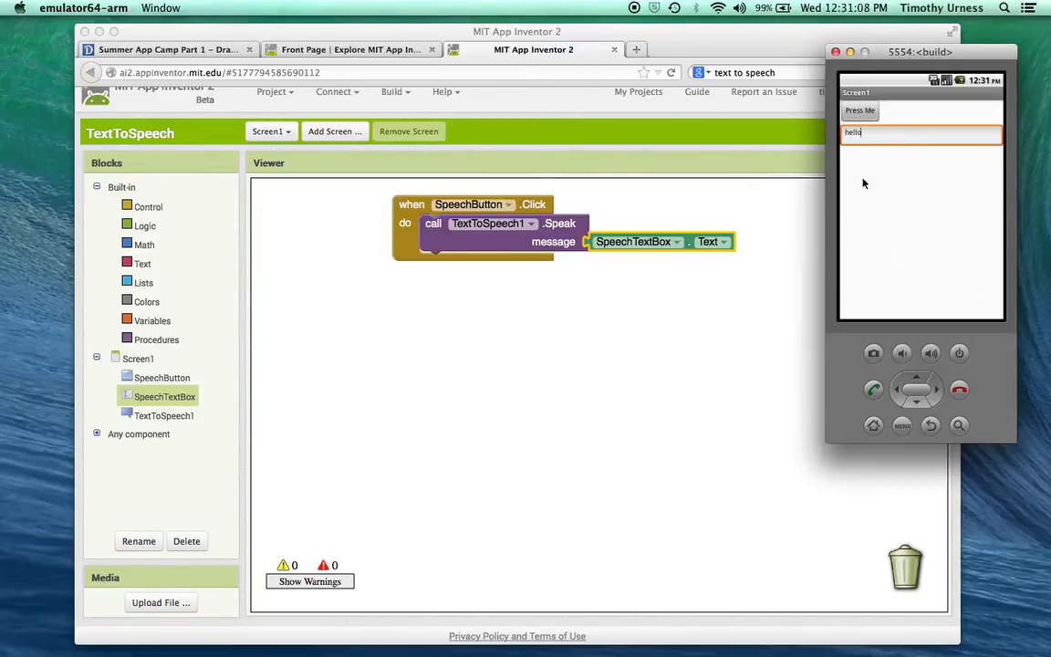
mouse_move(899, 234)
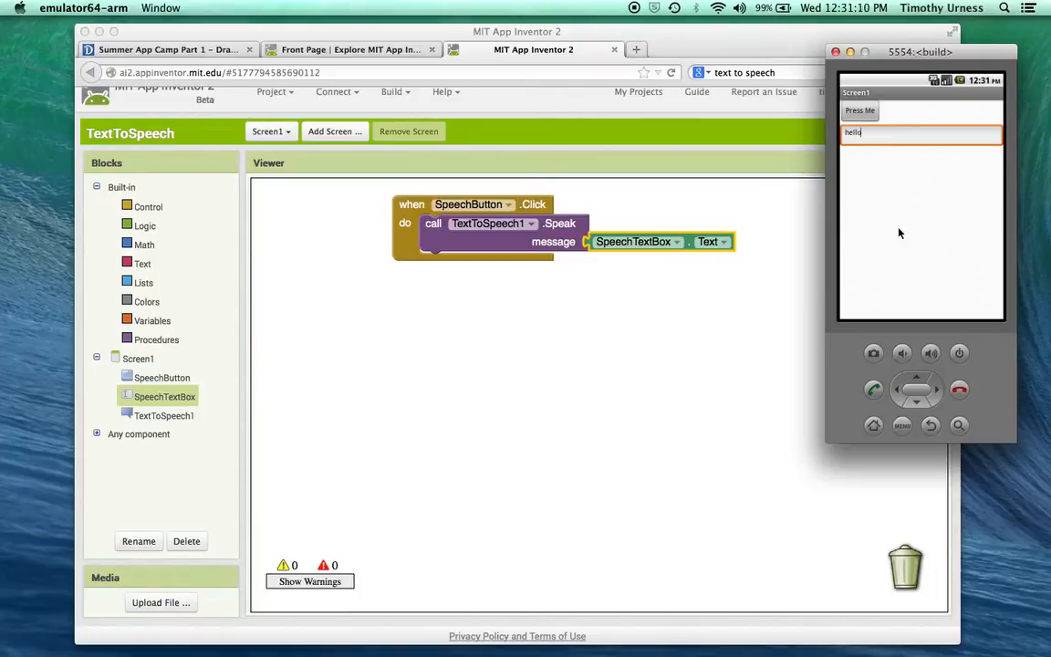
mouse_move(687, 346)
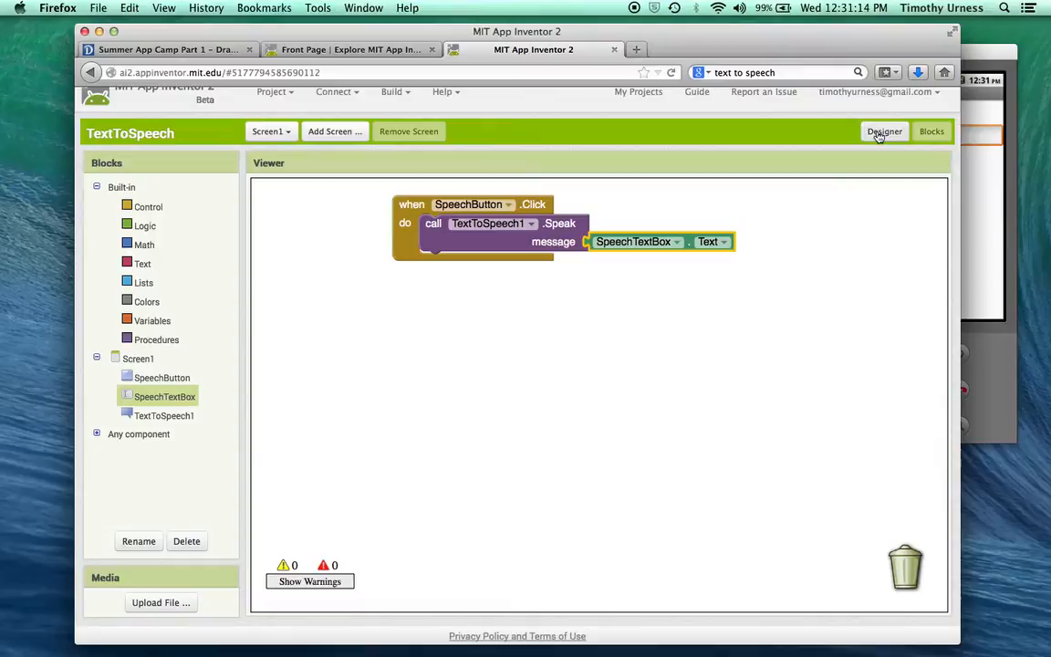
Return to the Designer to add an AccelerometerSensor component
click(883, 131)
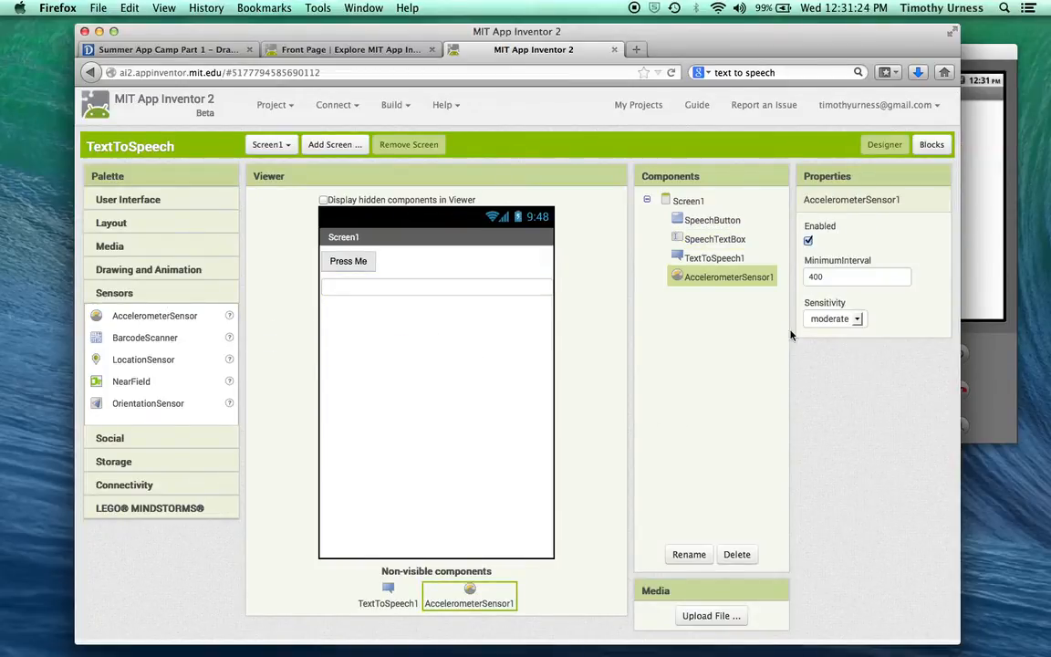
mouse_move(678, 443)
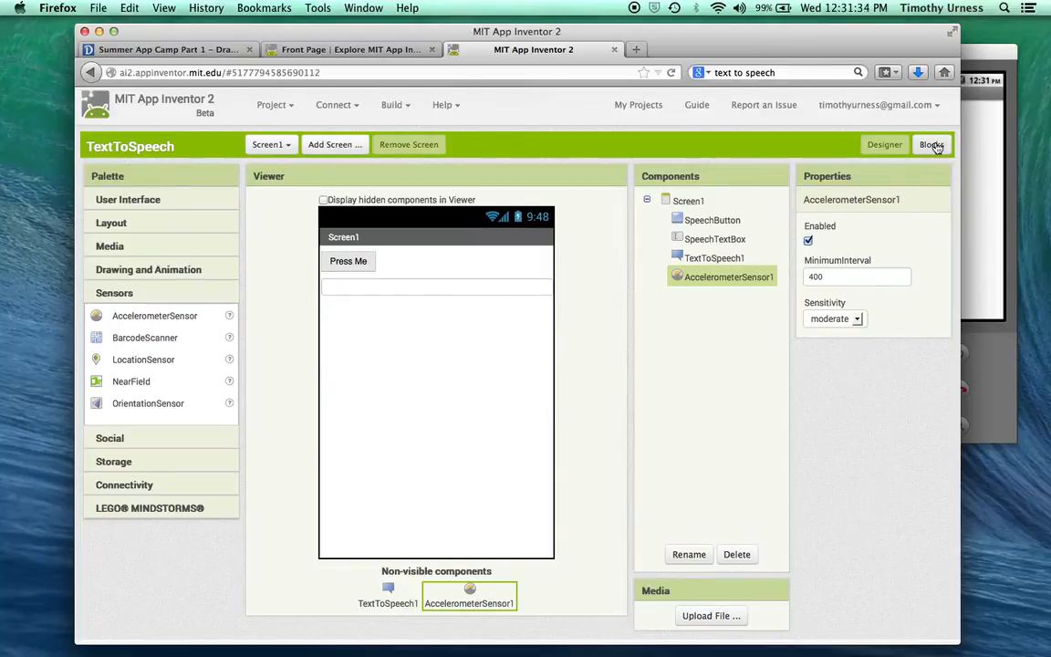
Add a 'when AccelerometerSensor1.Shaking' event block in the Blocks editor
click(931, 145)
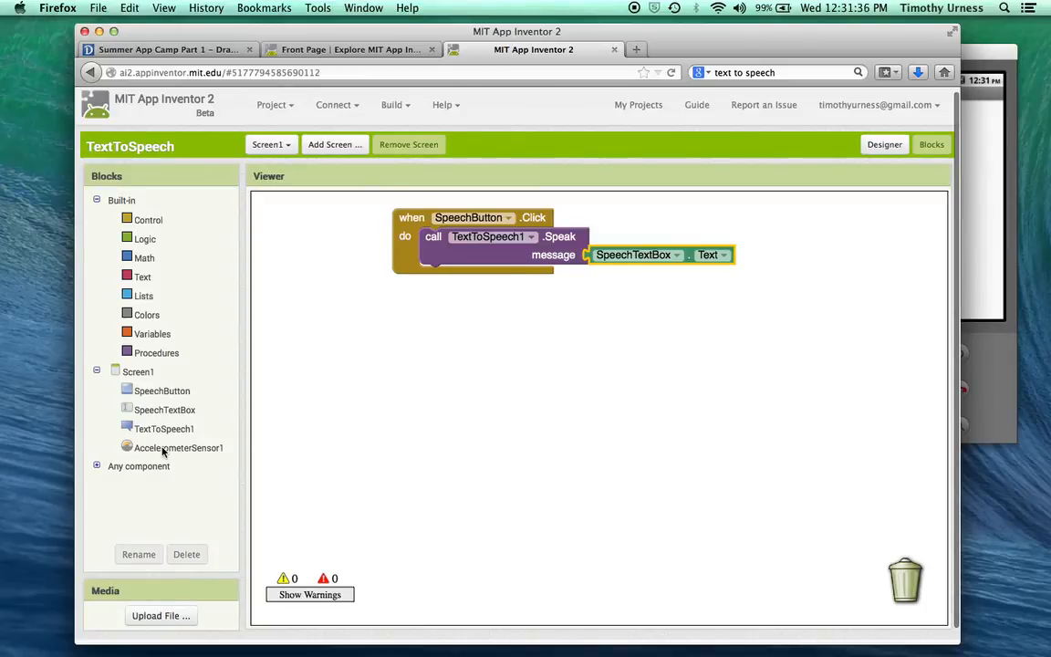
click(179, 447)
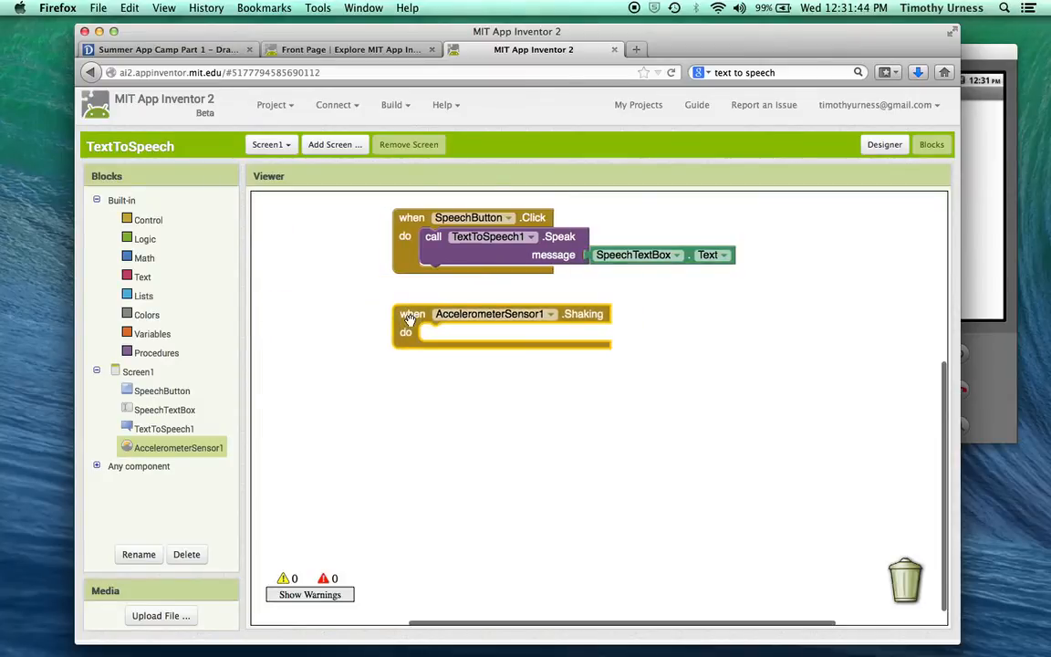
mouse_move(518, 297)
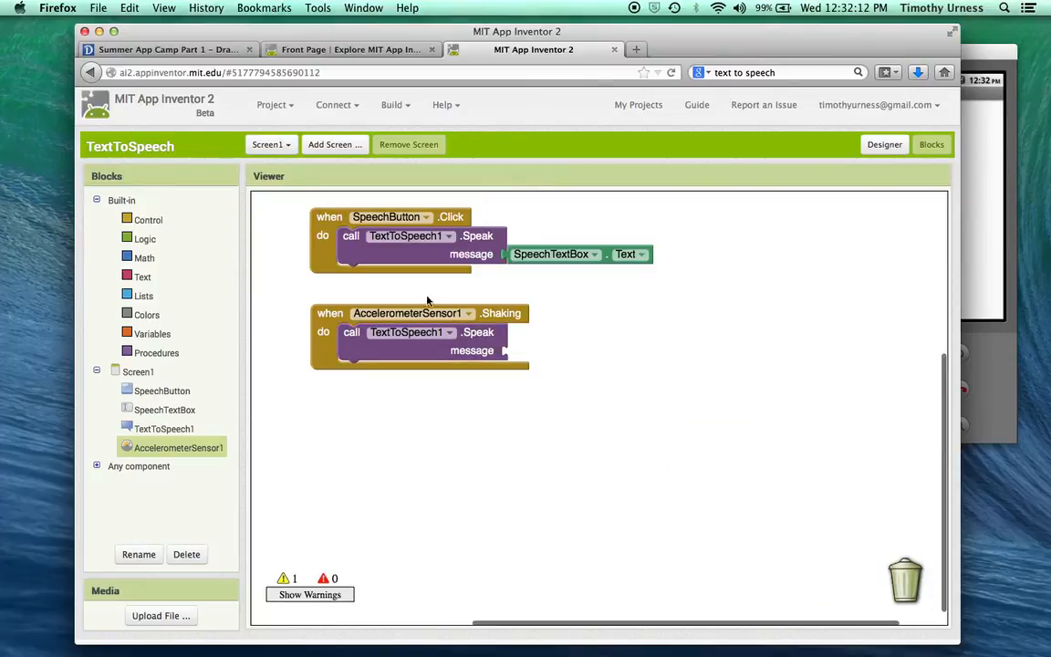
Fill the Shaking Speak message with the text 'Stop Shaking Me.'
click(142, 278)
text(Stop Shaking Me.)
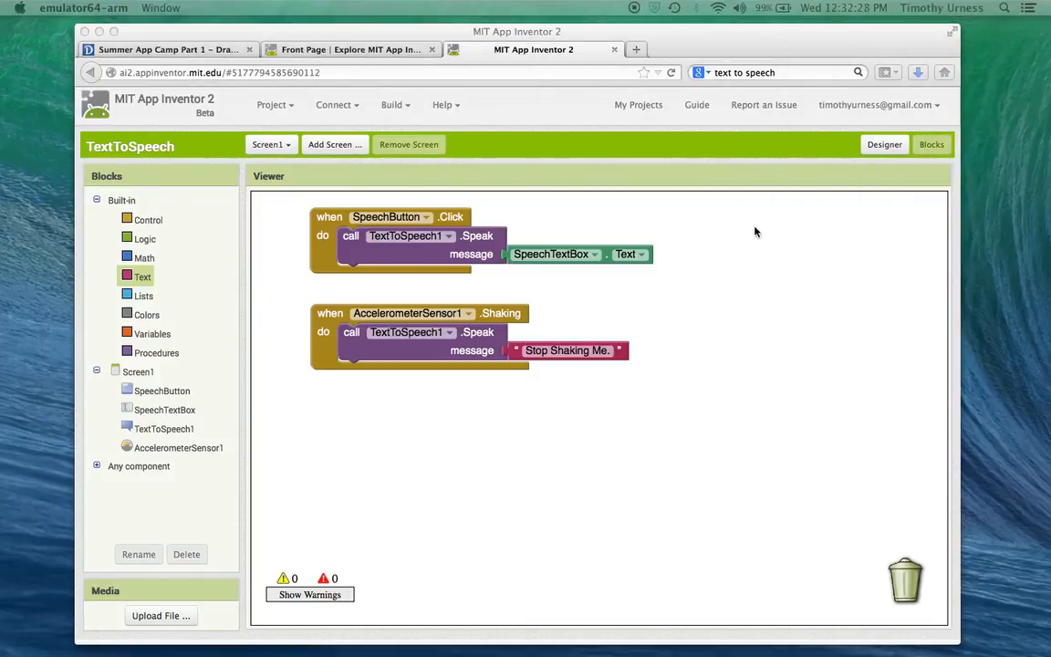
mouse_move(653, 284)
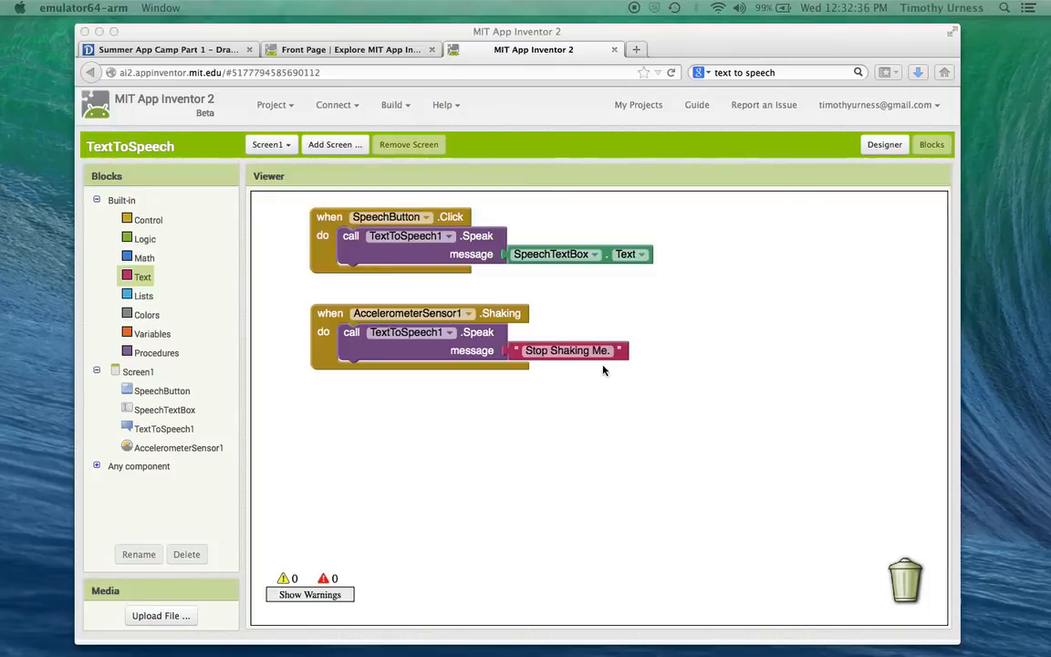
mouse_move(602, 417)
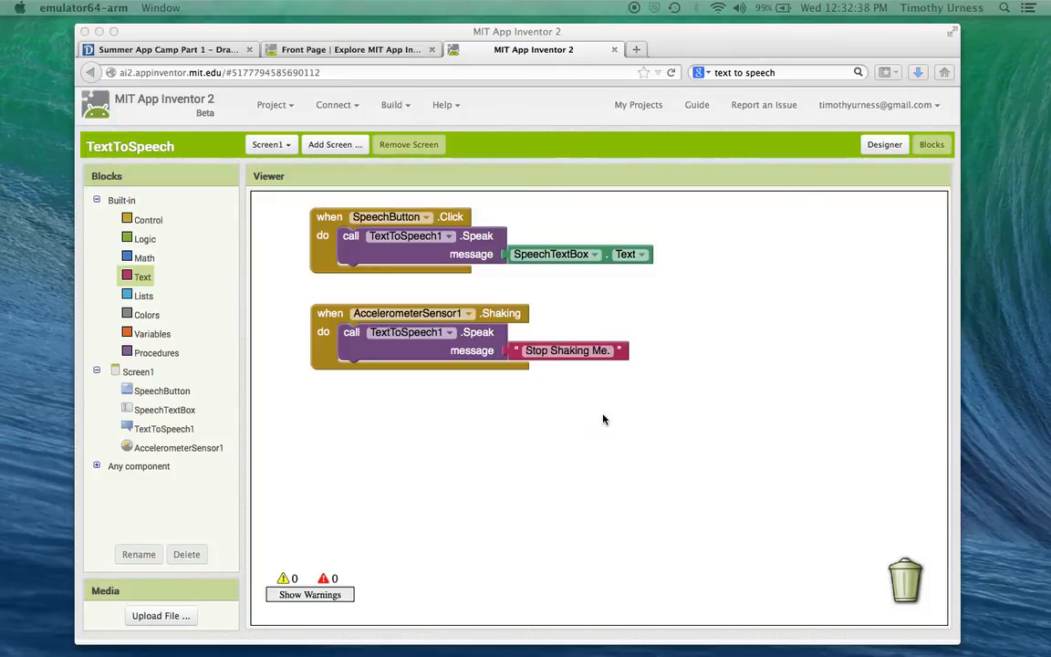